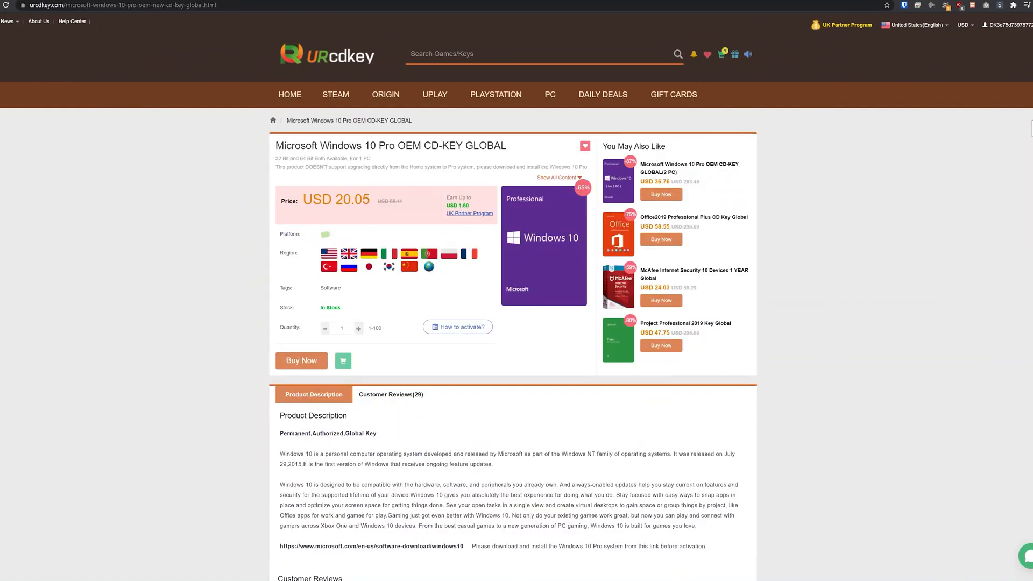
{"action": "mouse_move", "coordinate": [256, 221]}
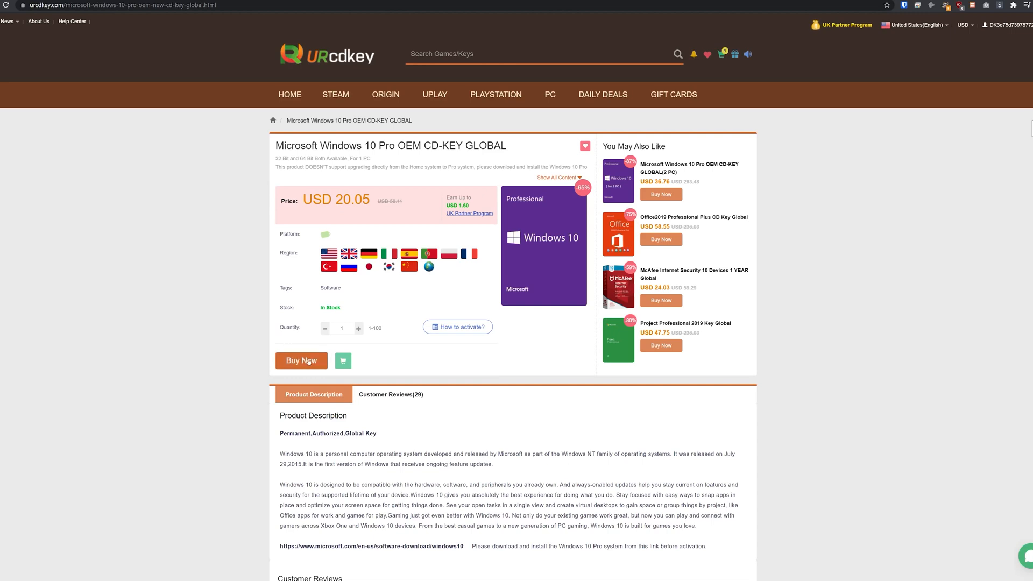
Order the Windows 10 Pro OEM key with promo code DB23 applied, then reveal the purchased key.
{"action": "left_click", "coordinate": [302, 361]}
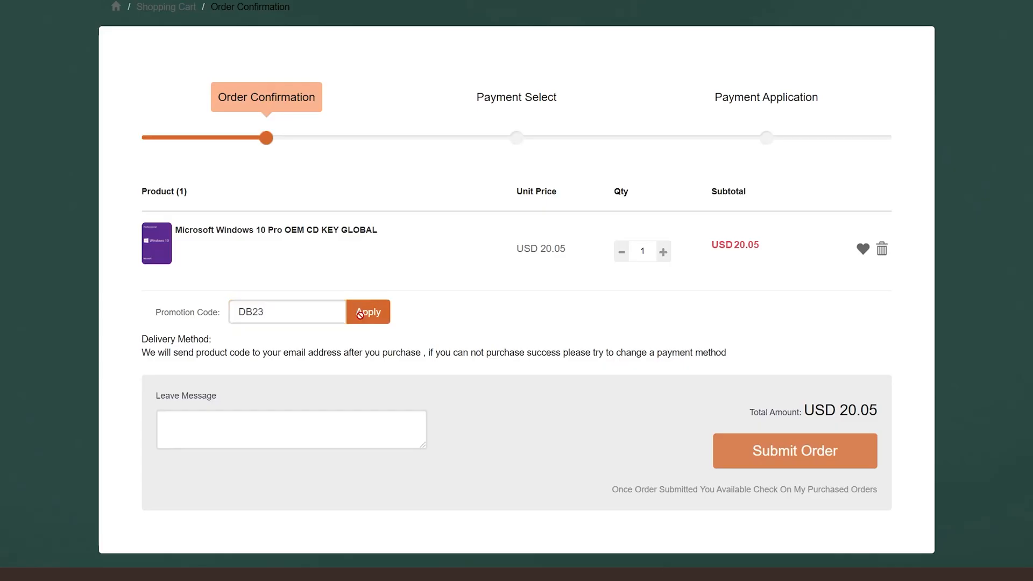
{"action": "left_click", "coordinate": [368, 312]}
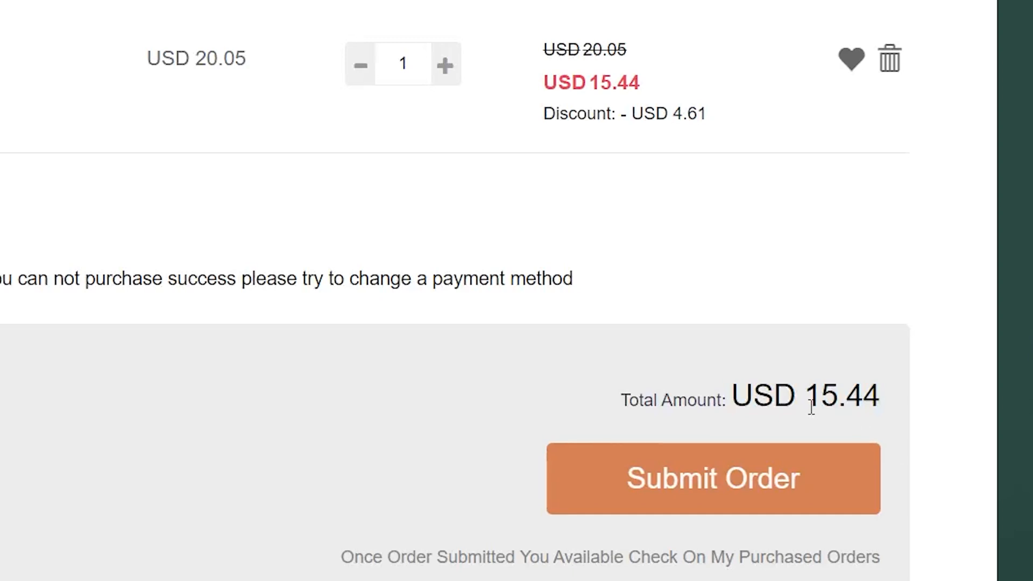
{"action": "mouse_move", "coordinate": [809, 395]}
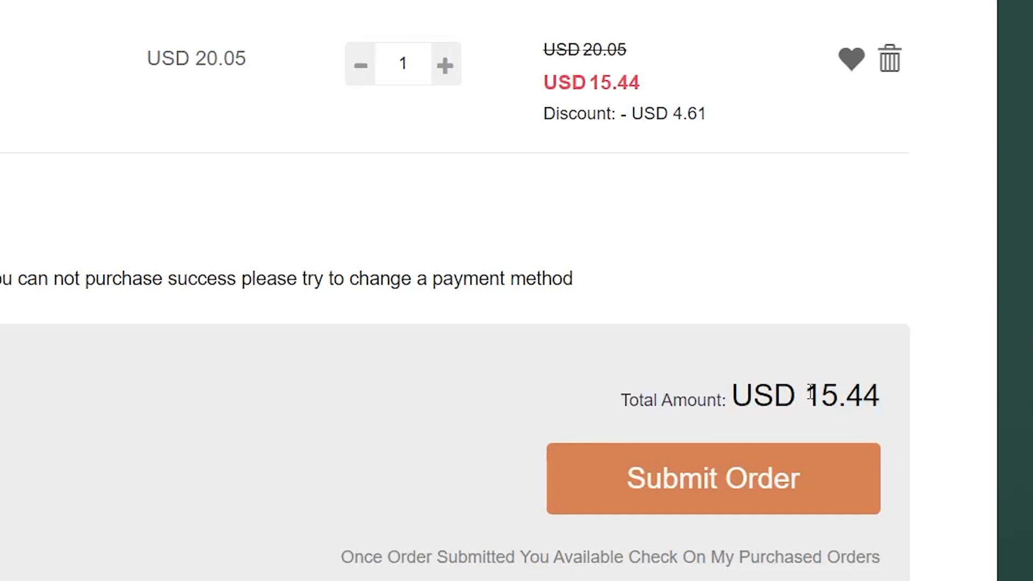
{"action": "left_click", "coordinate": [712, 477]}
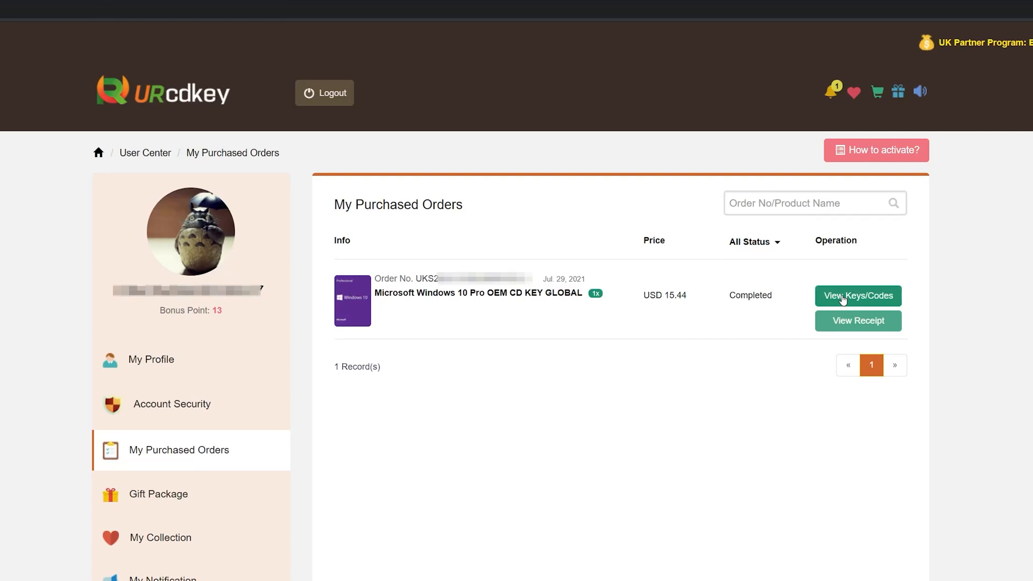
{"action": "left_click", "coordinate": [858, 295]}
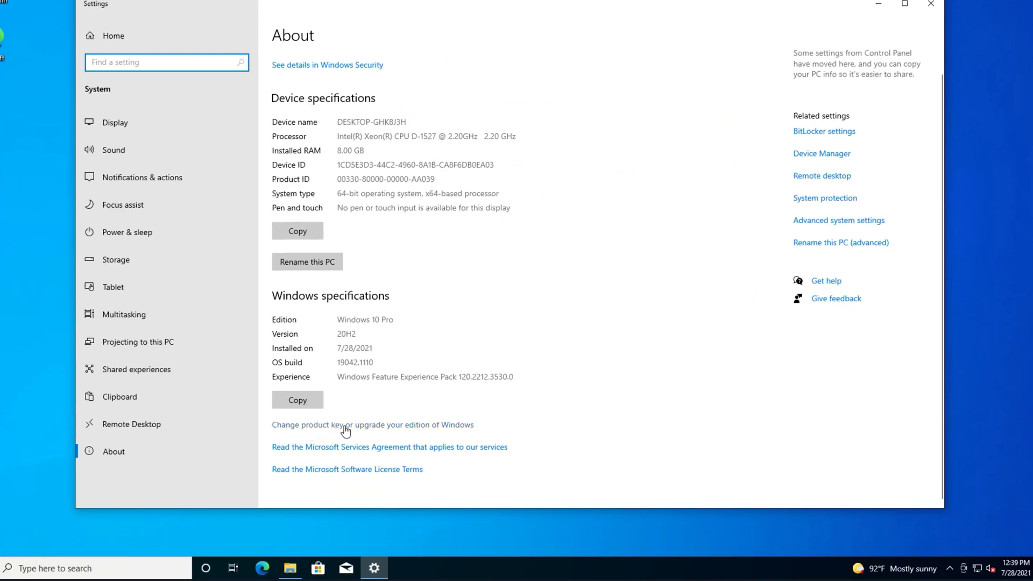
Enter the purchased product key in Activation settings and activate Windows 10 Pro.
{"action": "left_click", "coordinate": [346, 424]}
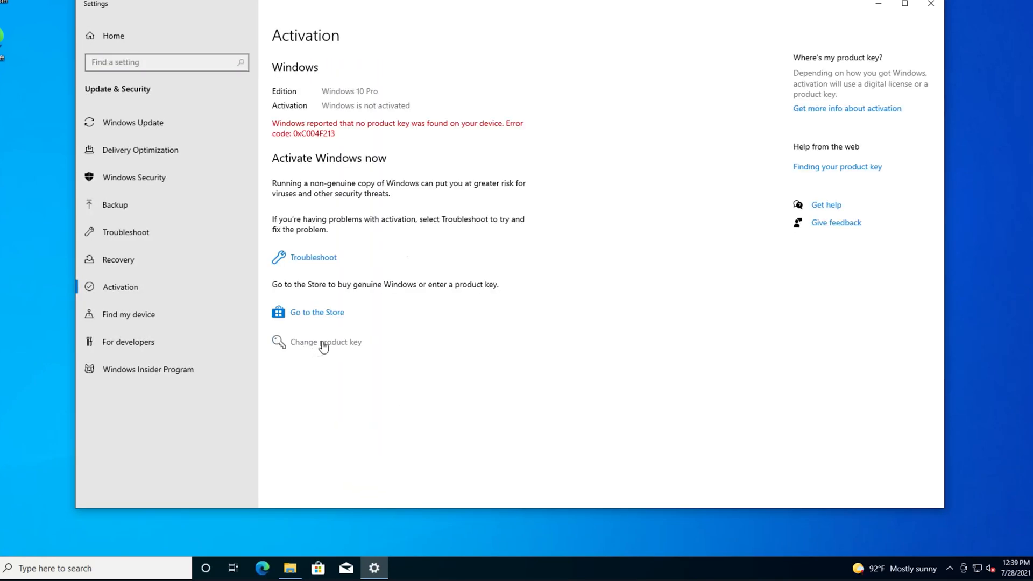
{"action": "left_click", "coordinate": [324, 342]}
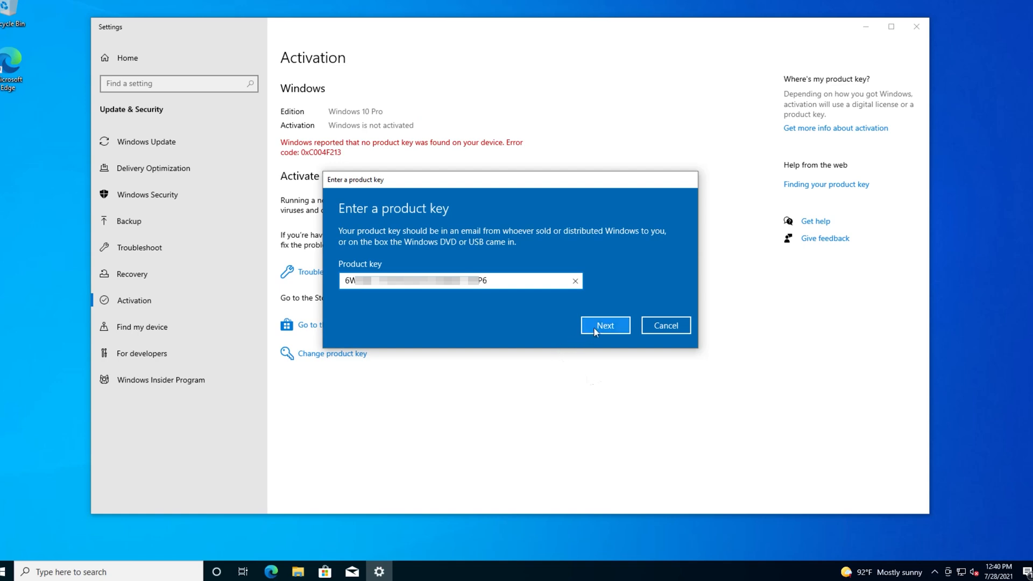
{"action": "left_click", "coordinate": [603, 325]}
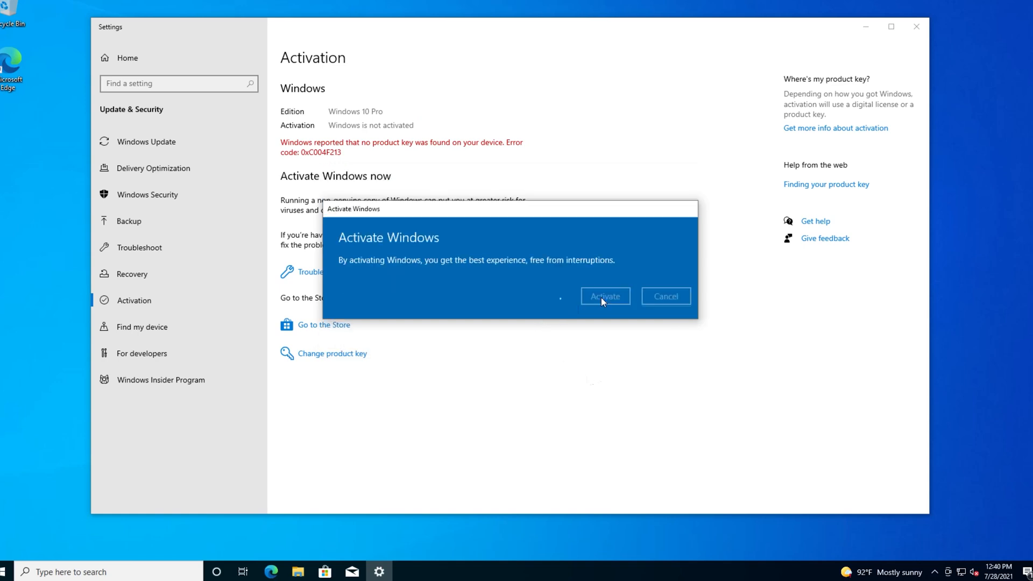
{"action": "left_click", "coordinate": [603, 296]}
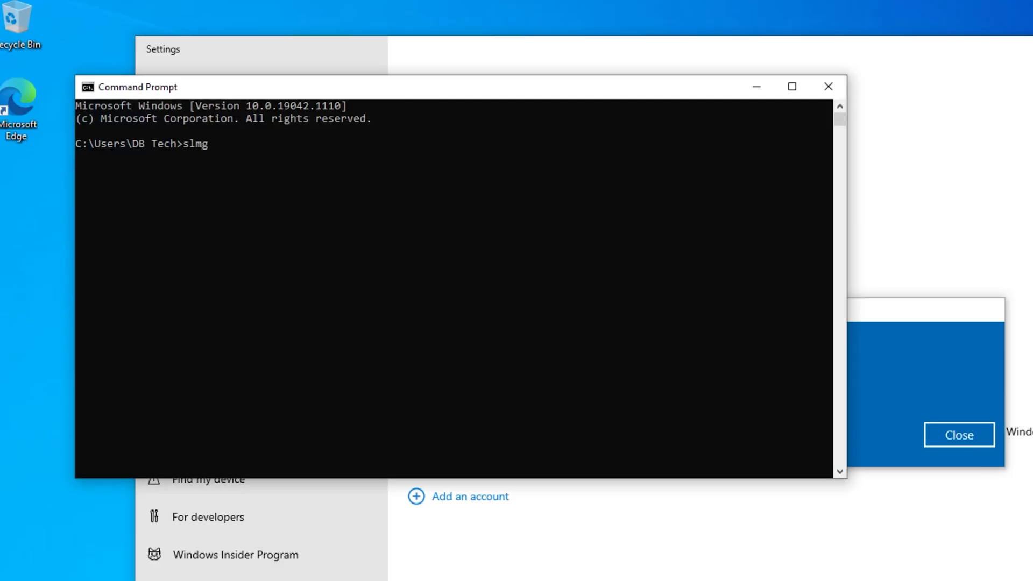
Run slmgr.vbs in Command Prompt to confirm Windows is permanently activated.
{"action": "type", "text": "r.vbs"}
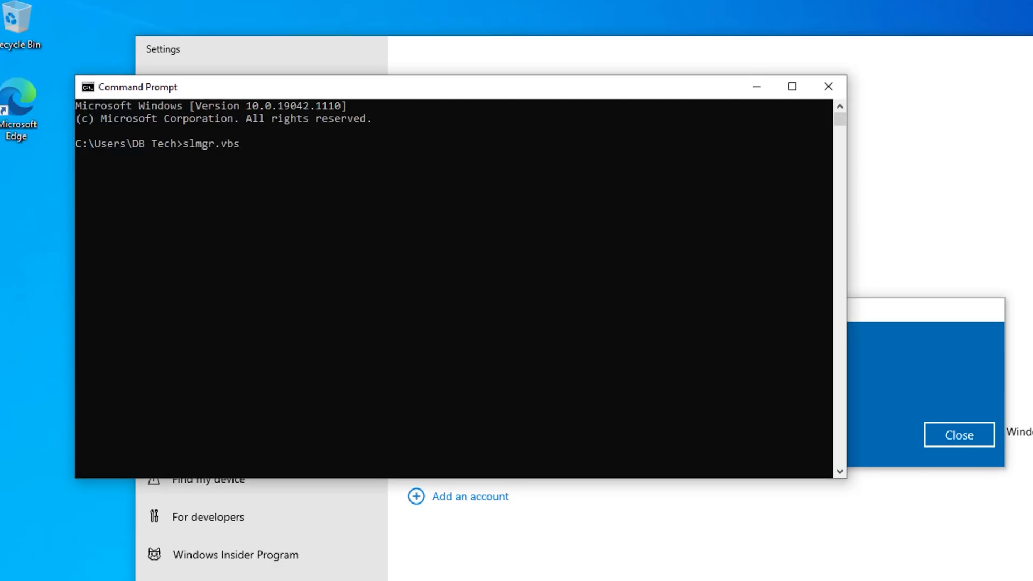
{"action": "key", "text": "Return"}
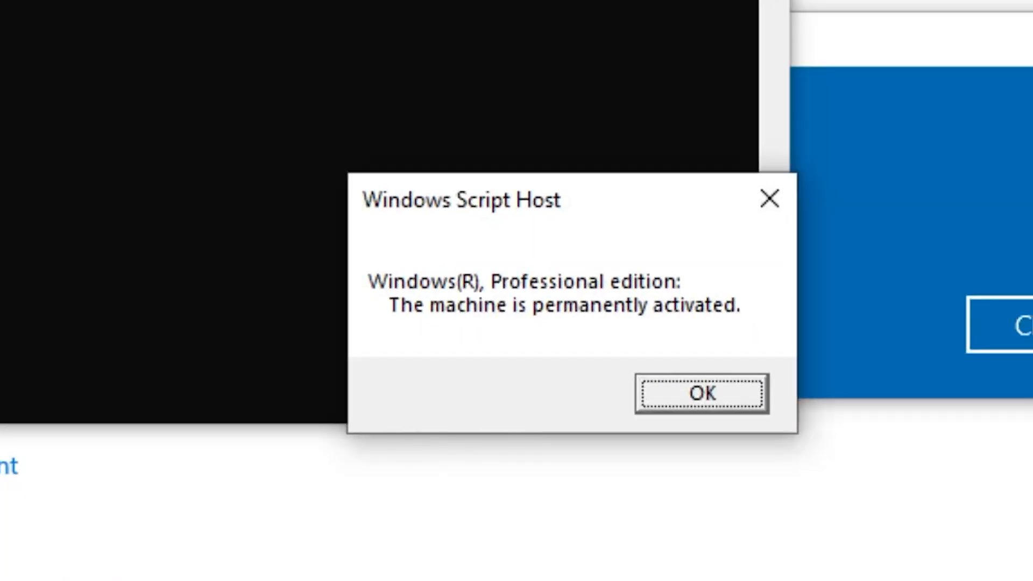
{"action": "mouse_move", "coordinate": [539, 320]}
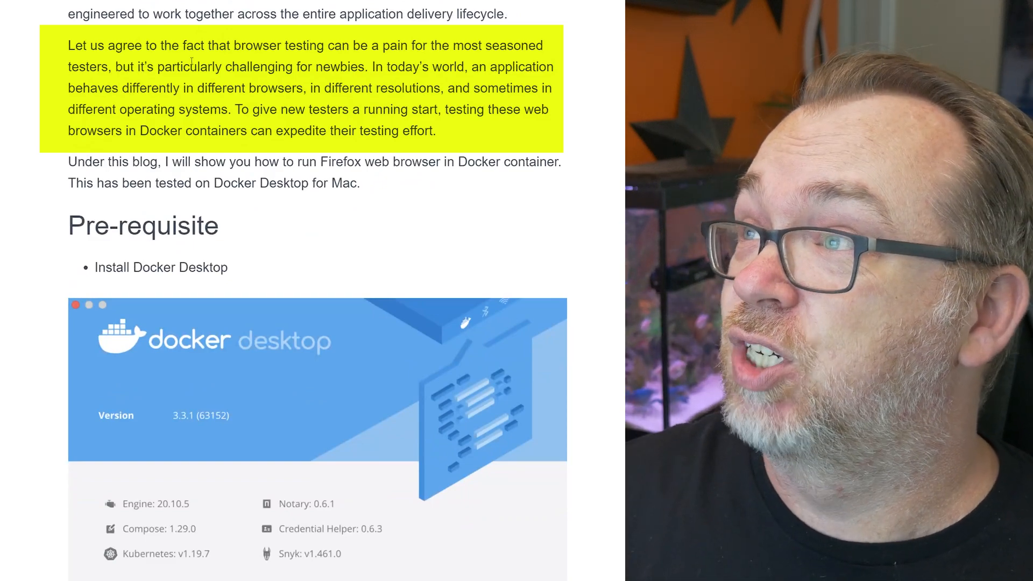
{"action": "scroll", "scroll_direction": "down", "scroll_amount": 3}
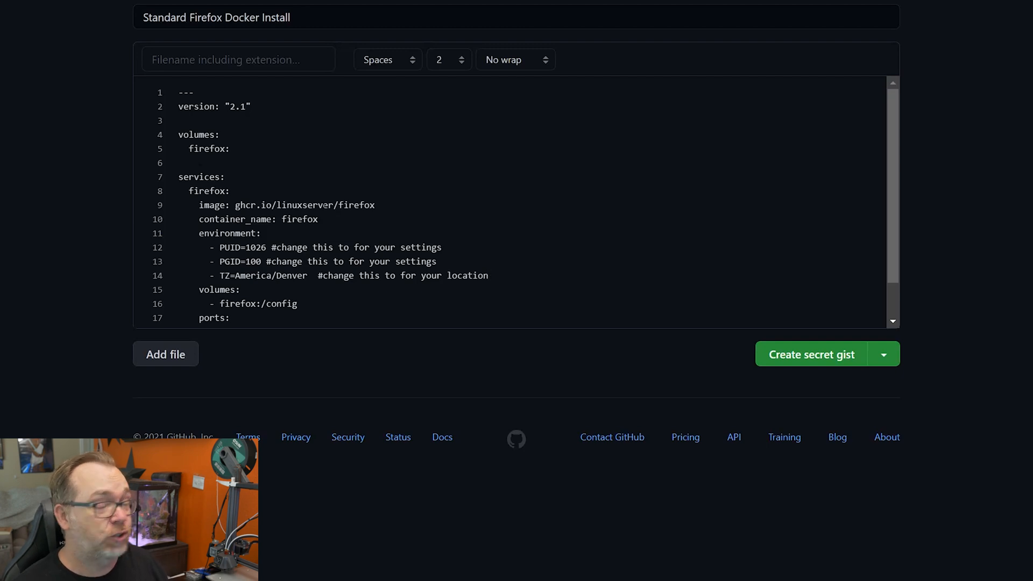
Review the Standard Firefox Docker Install compose YAML in the gist editor.
{"action": "left_click", "coordinate": [488, 275]}
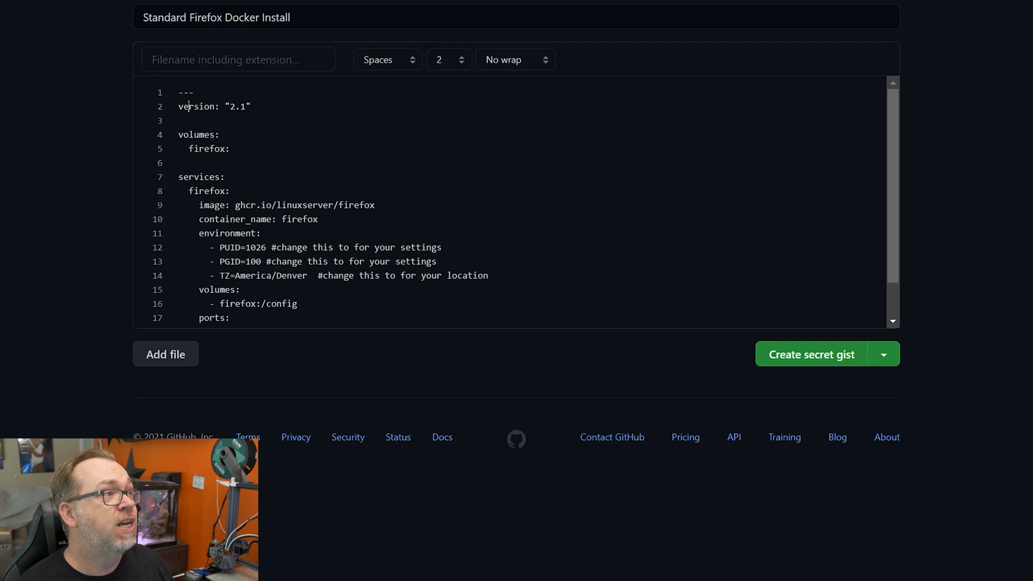
{"action": "left_click_drag", "start_coordinate": [177, 135], "coordinate": [230, 149]}
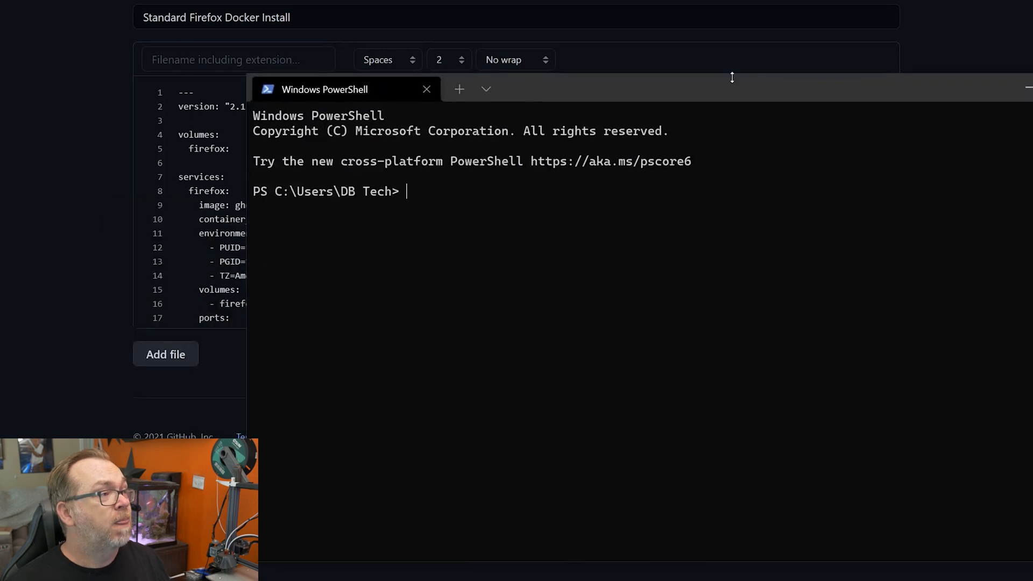
SSH into the jarvis server as dbtech and log in with the password.
{"action": "type", "text": "ssh"}
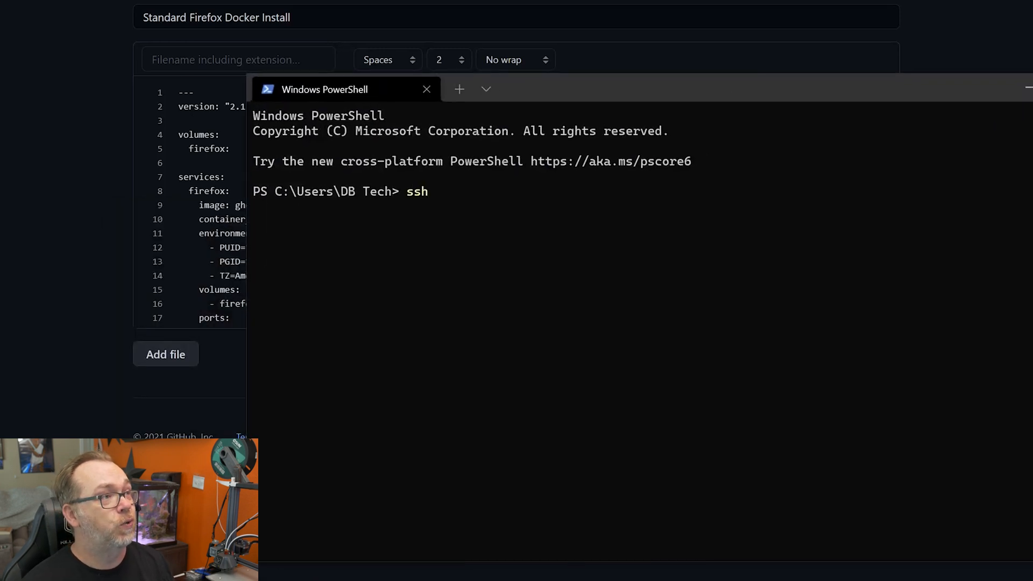
{"action": "type", "text": "dbtech"}
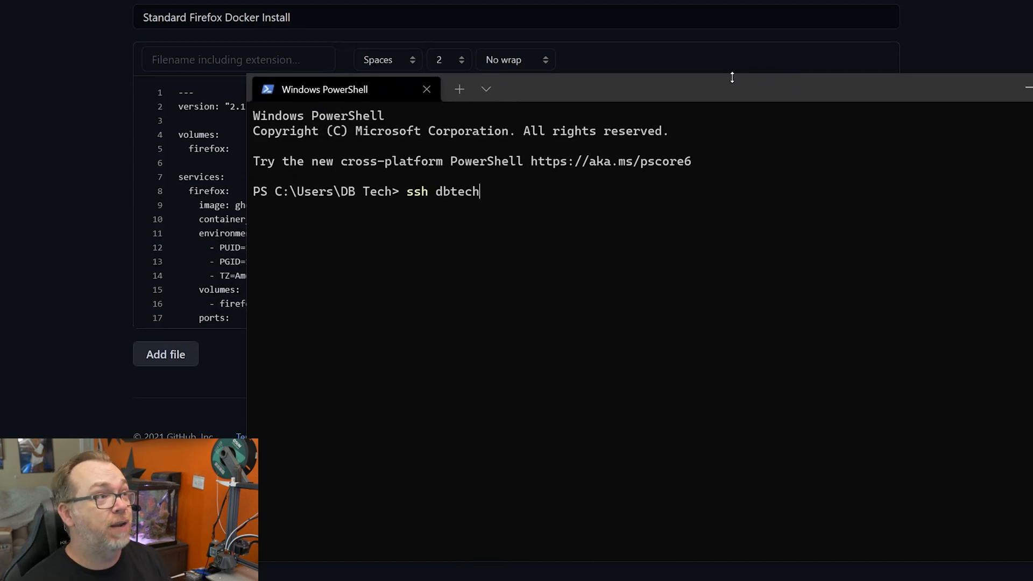
{"action": "type", "text": "@"}
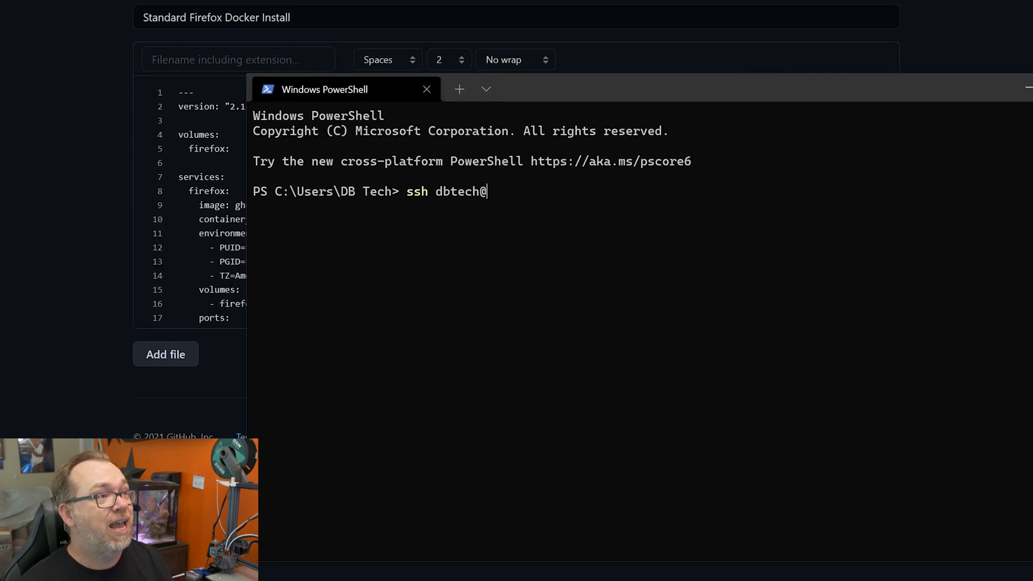
{"action": "type", "text": "jar"}
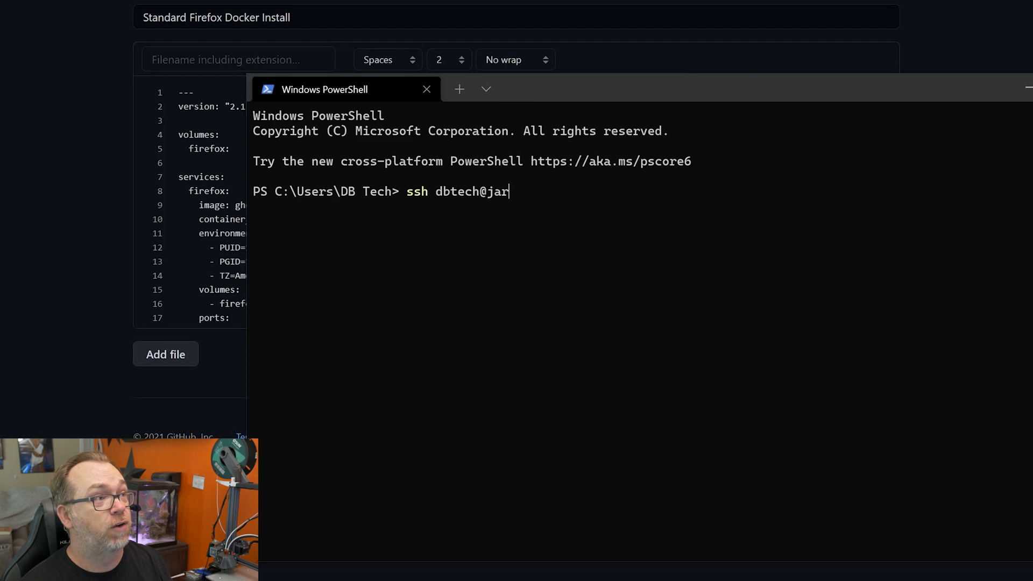
{"action": "type", "text": "vis"}
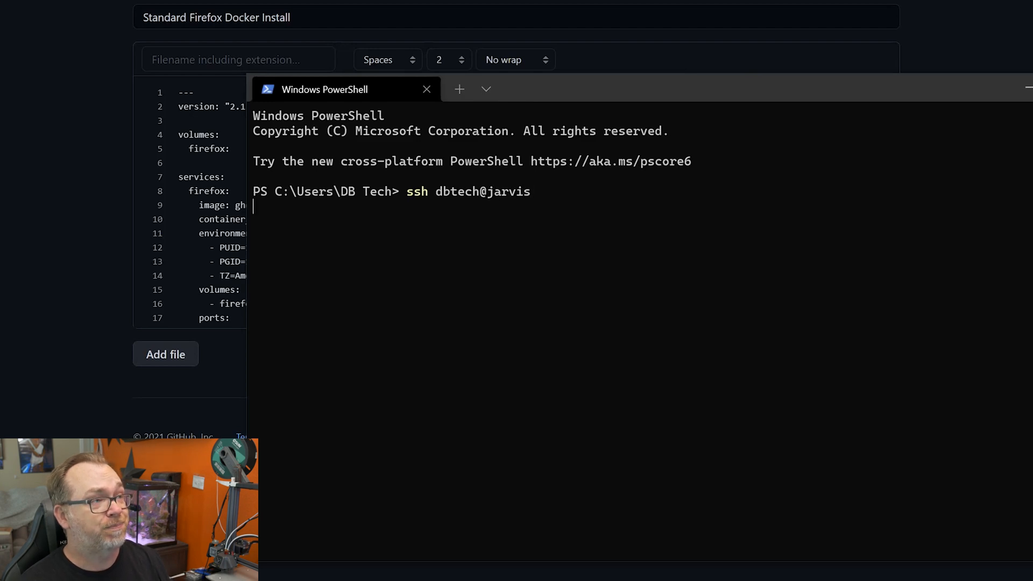
{"action": "key", "text": "Return"}
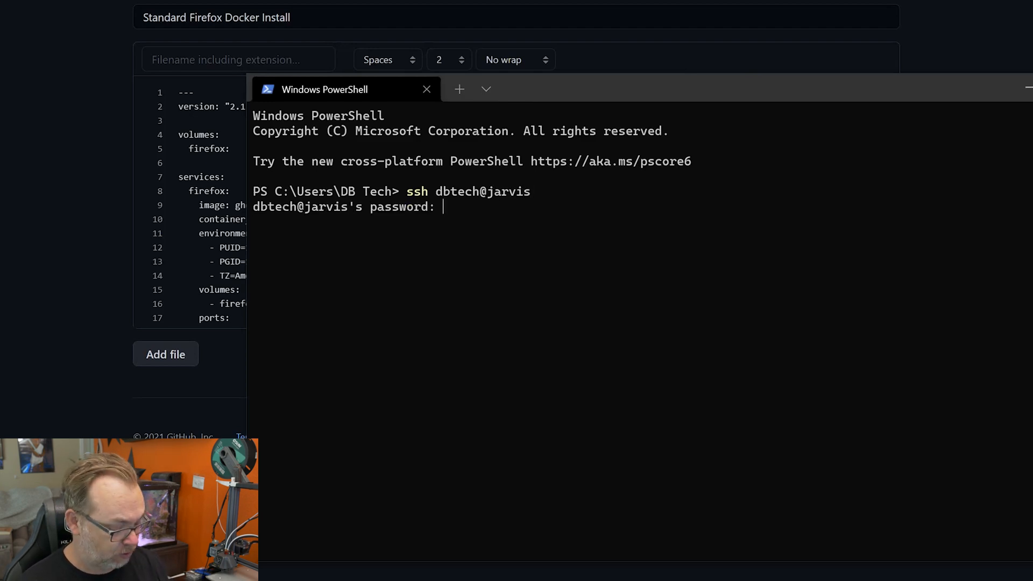
{"action": "key", "text": "Return"}
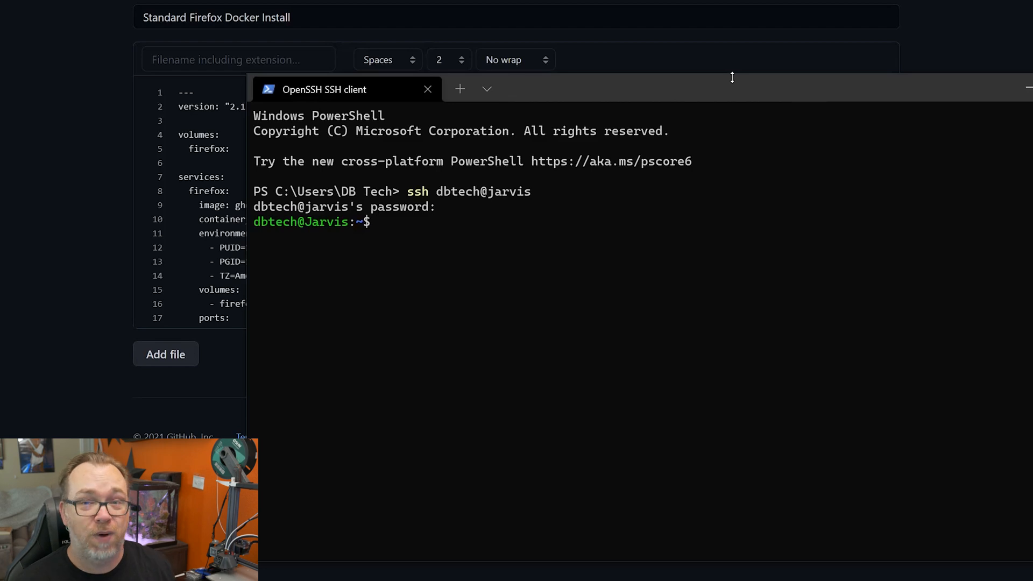
Look up the dbtech user's ID numbers with the id command.
{"action": "type", "text": "id dbt"}
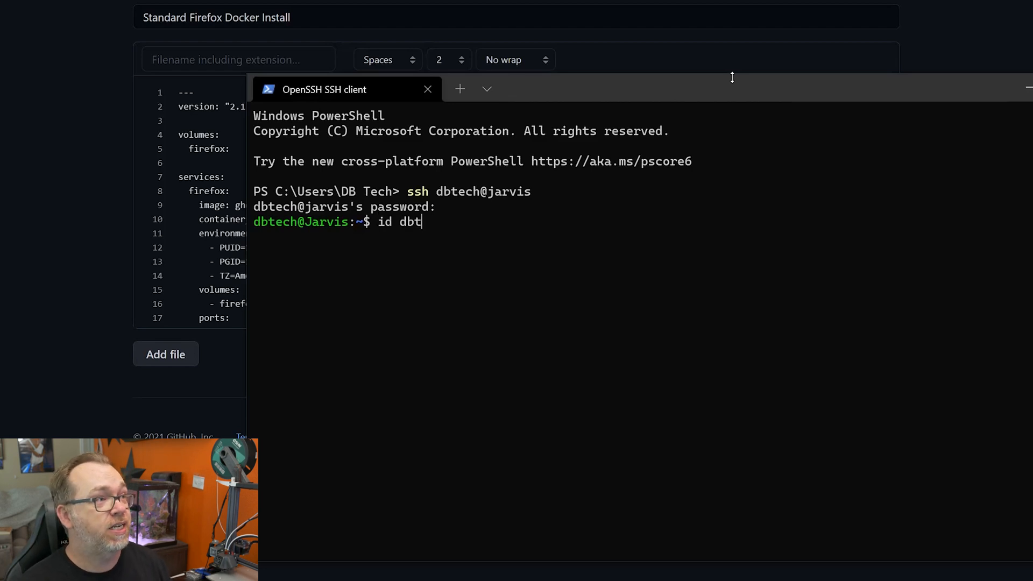
{"action": "key", "text": "Return"}
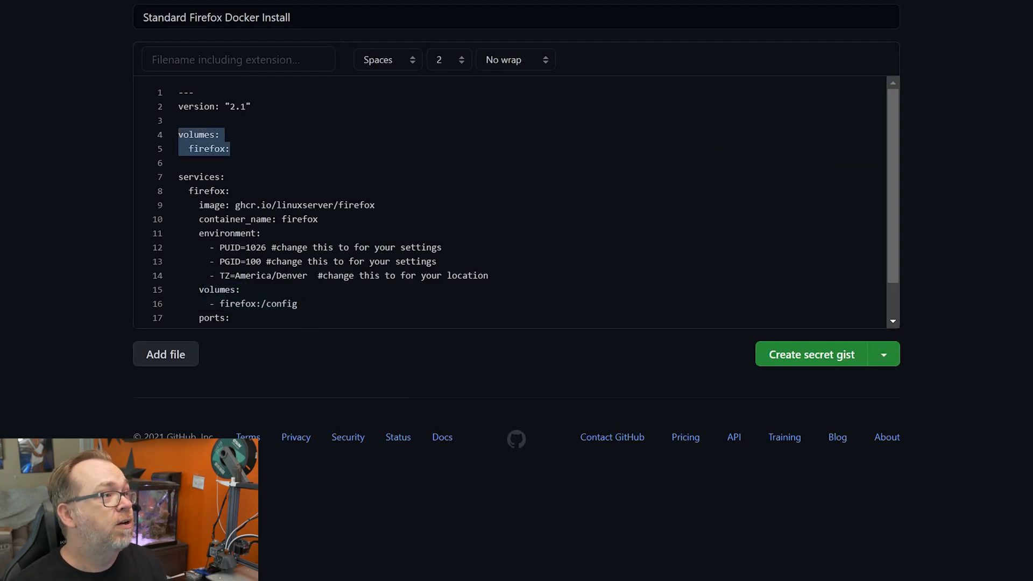
{"action": "scroll", "scroll_direction": "down", "scroll_amount": 3}
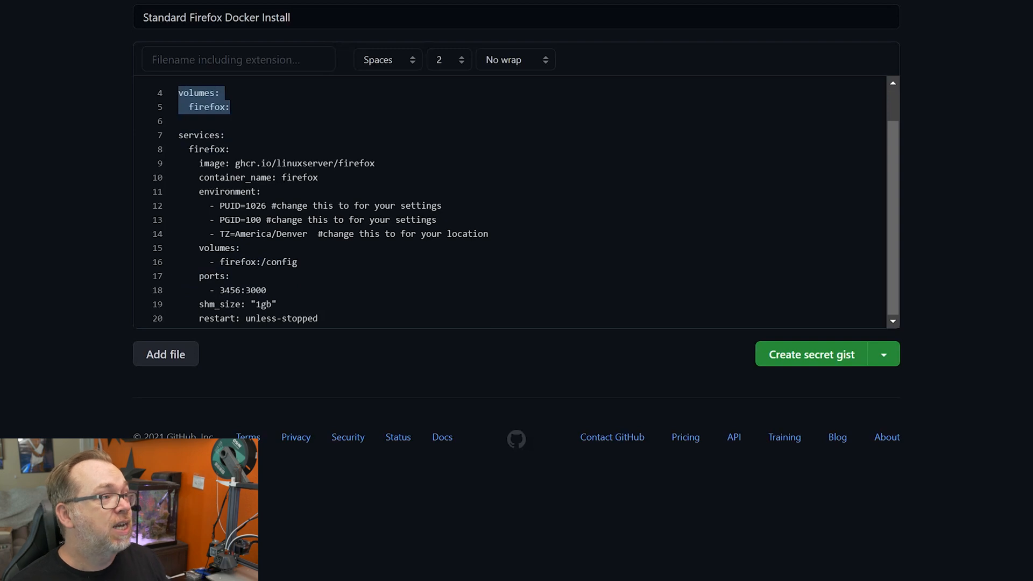
{"action": "left_click", "coordinate": [222, 289]}
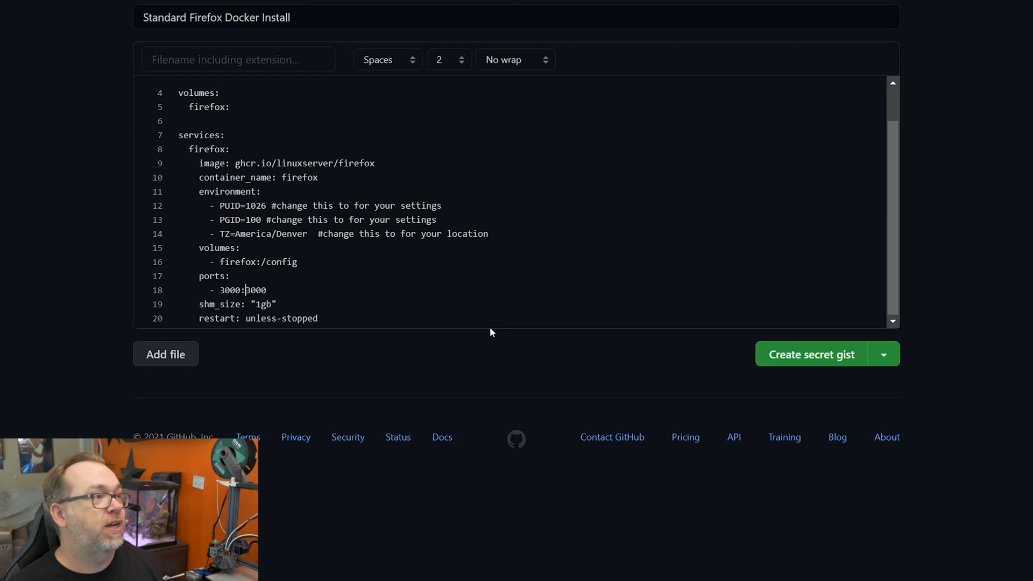
{"action": "type", "text": "3456"}
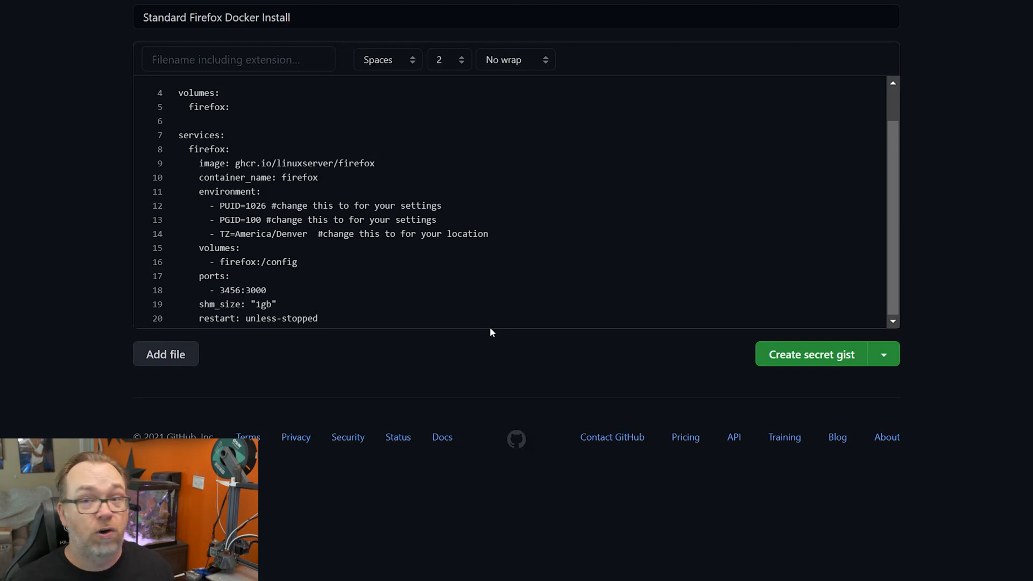
{"action": "left_click", "coordinate": [318, 319]}
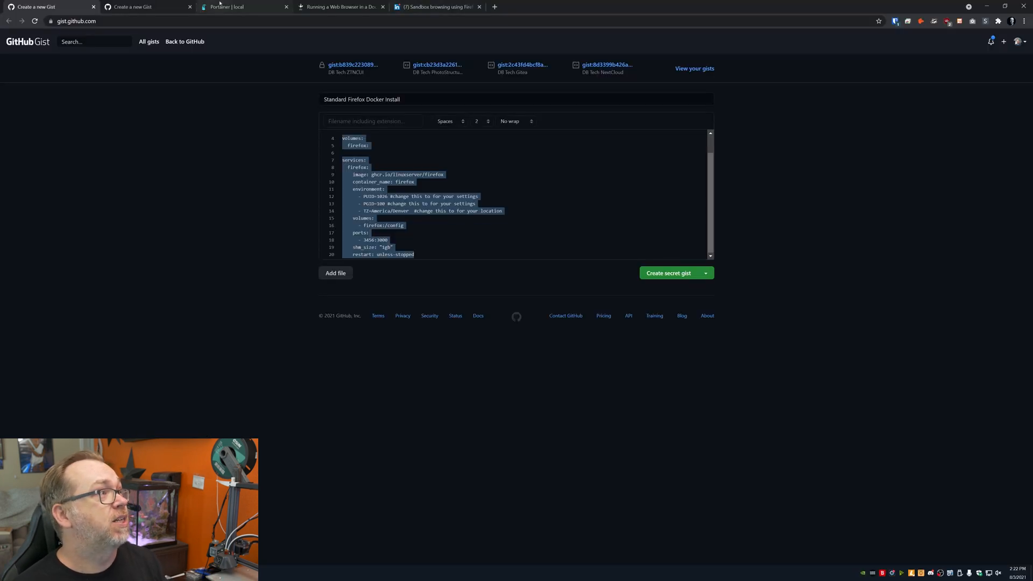
Create a new Portainer stack named firefox from the compose file and deploy it.
{"action": "left_click", "coordinate": [244, 6]}
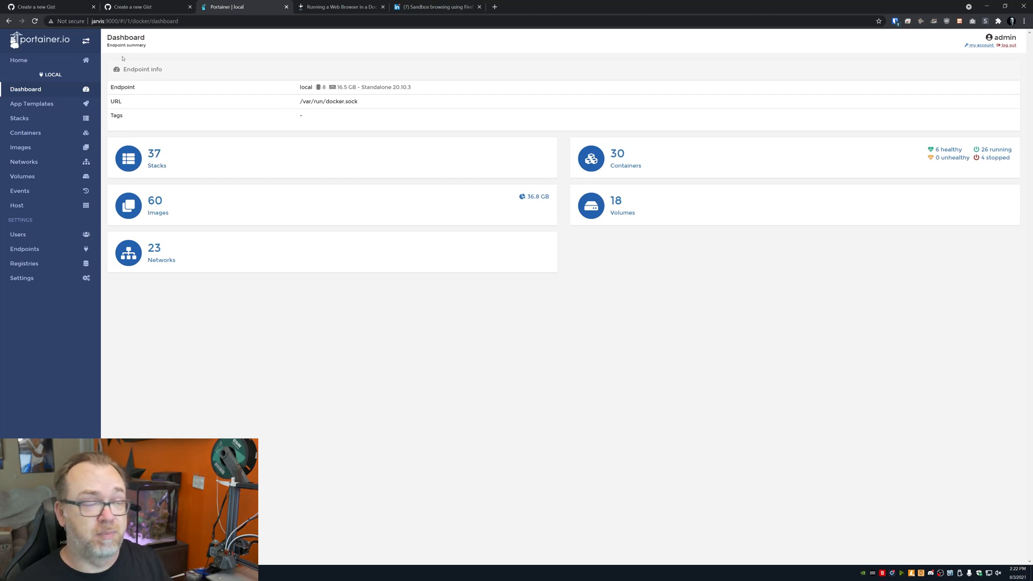
{"action": "left_click", "coordinate": [19, 118]}
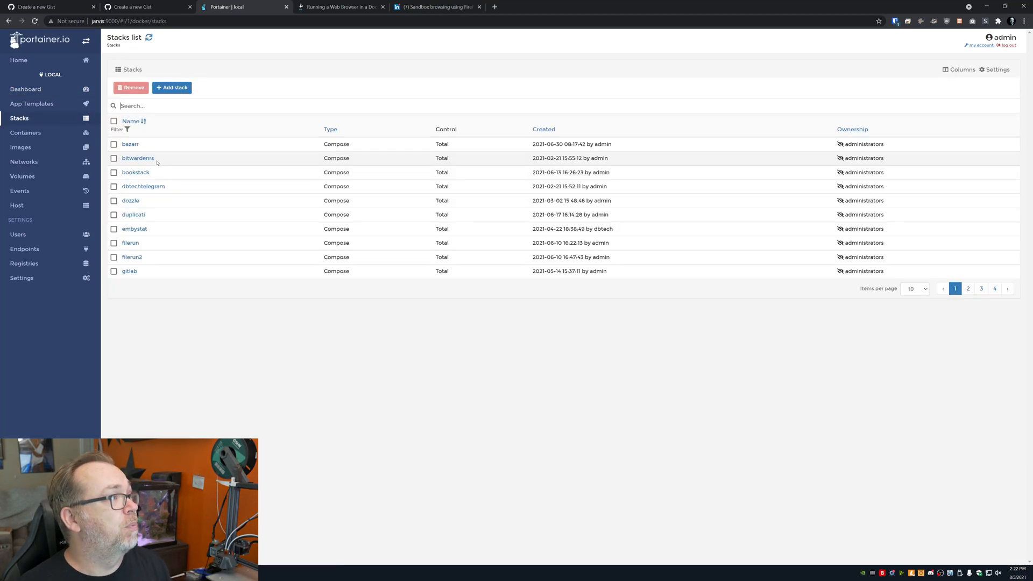
{"action": "left_click", "coordinate": [172, 87]}
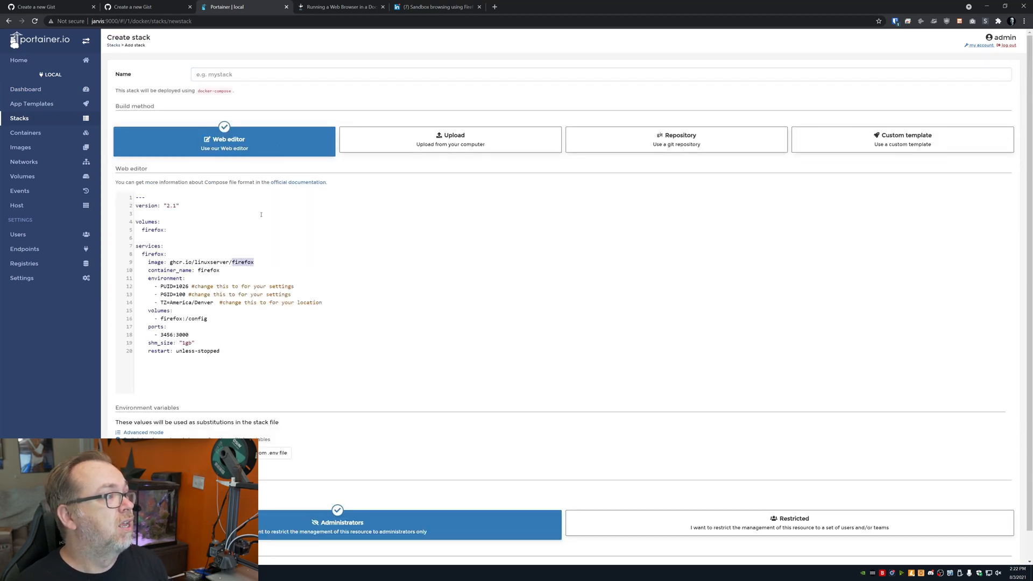
{"action": "type", "text": "firefox"}
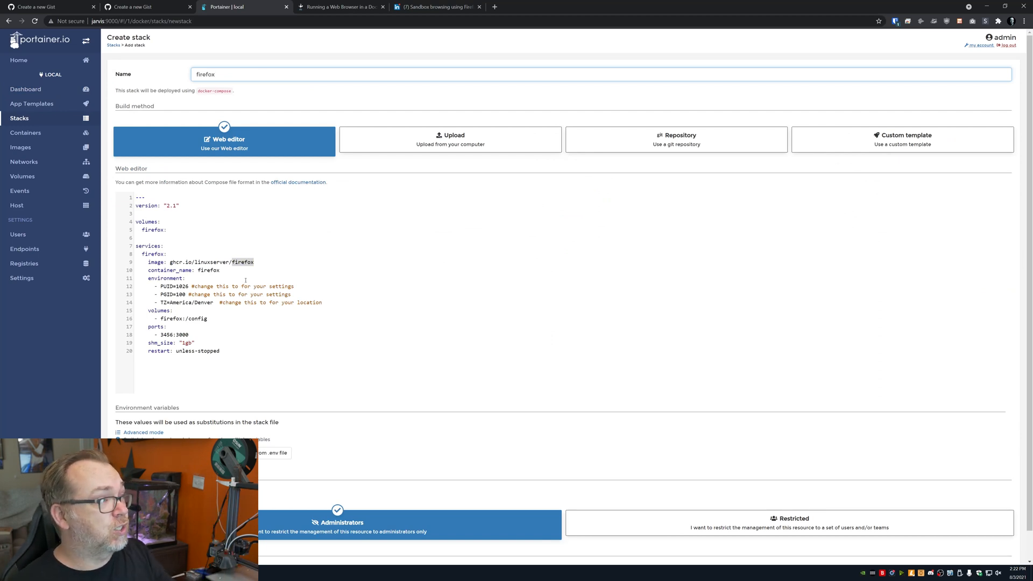
{"action": "scroll", "scroll_direction": "down", "scroll_amount": 3}
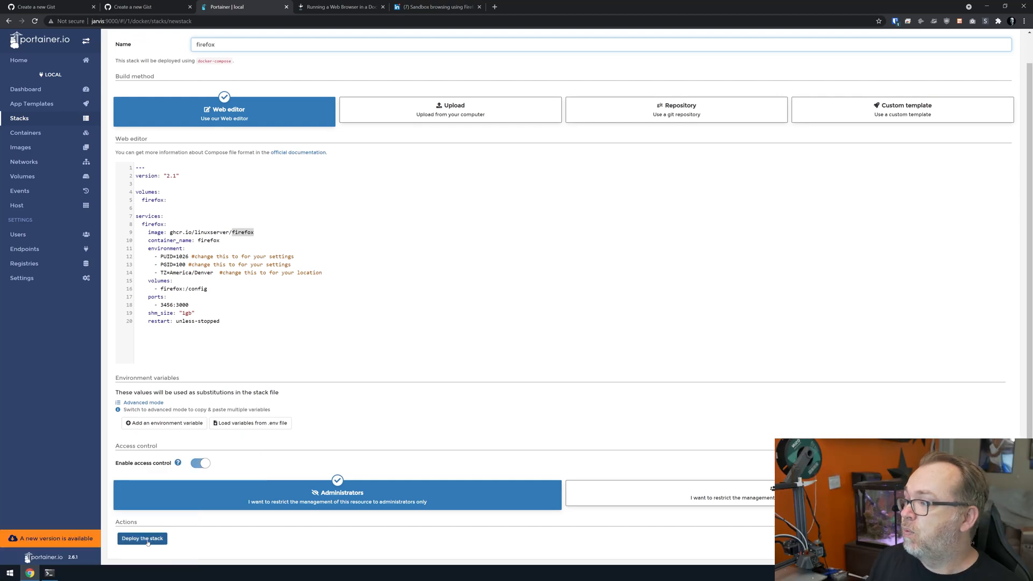
{"action": "left_click", "coordinate": [142, 539]}
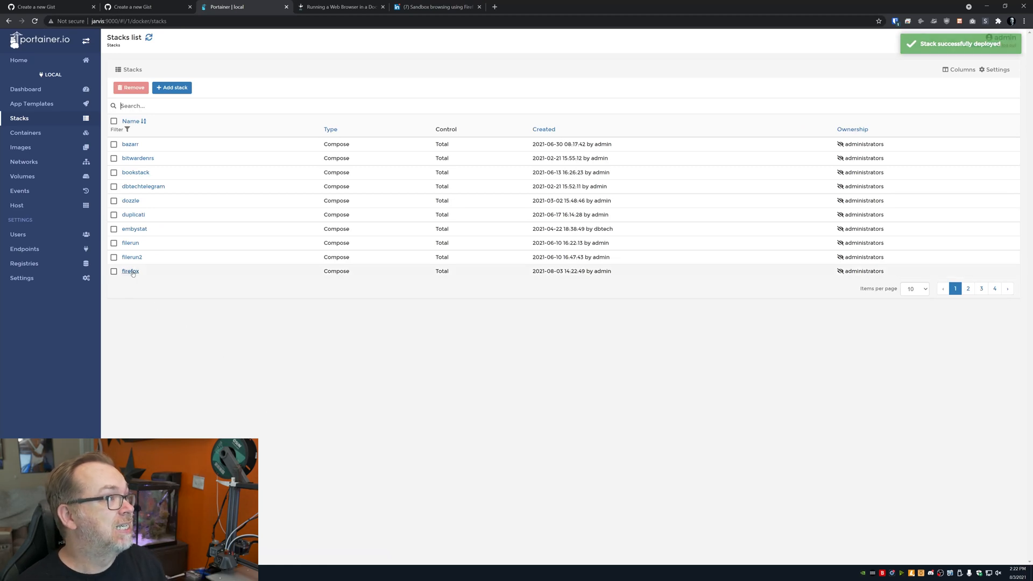
Open the firefox stack's running container on its published port 3456:3000.
{"action": "left_click", "coordinate": [130, 271]}
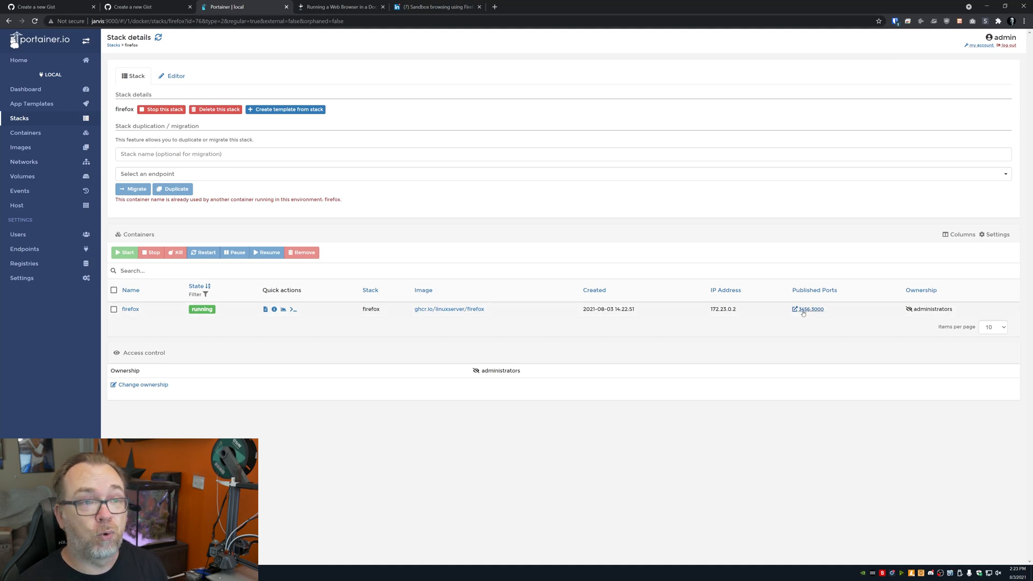
{"action": "left_click", "coordinate": [809, 309]}
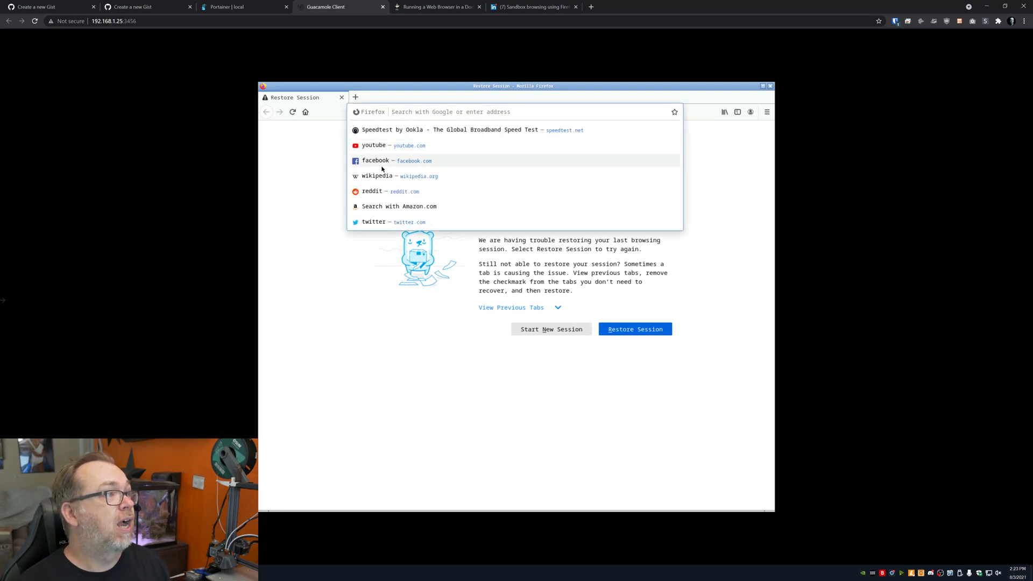
Browse Facebook and run a Speedtest in the container Firefox, reaching 869 Mbps download.
{"action": "left_click", "coordinate": [376, 160]}
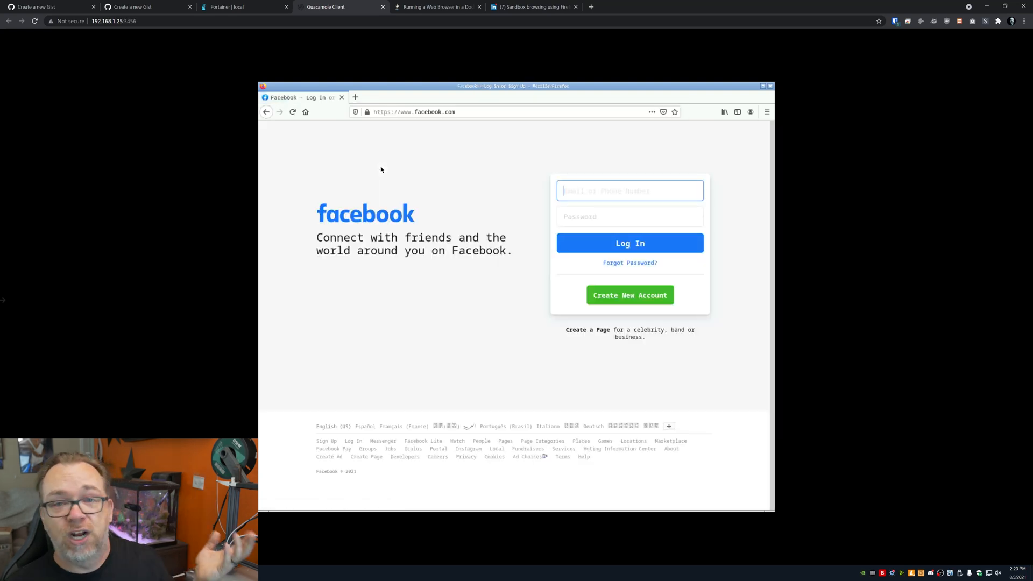
{"action": "mouse_move", "coordinate": [362, 149]}
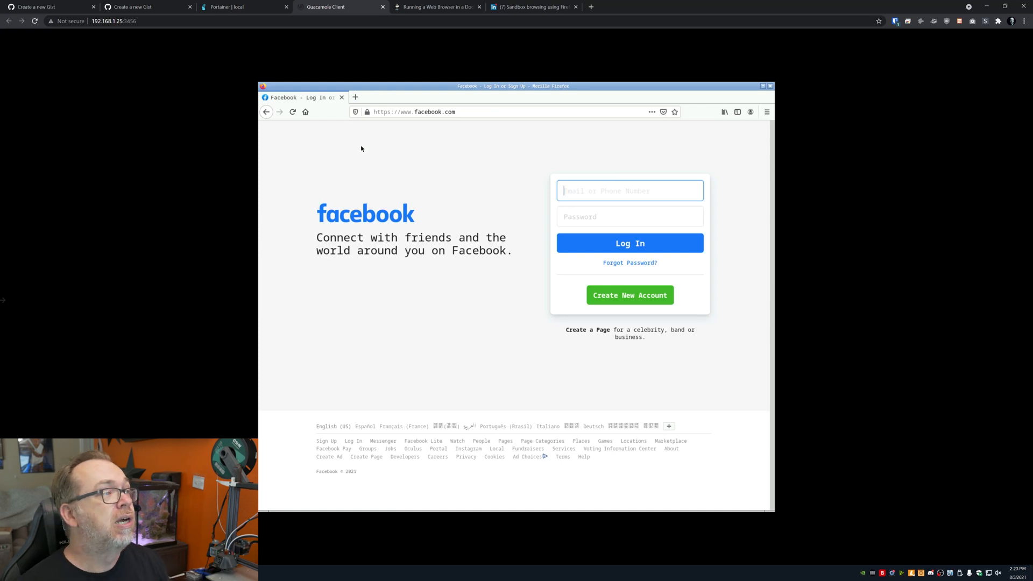
{"action": "left_click", "coordinate": [354, 97]}
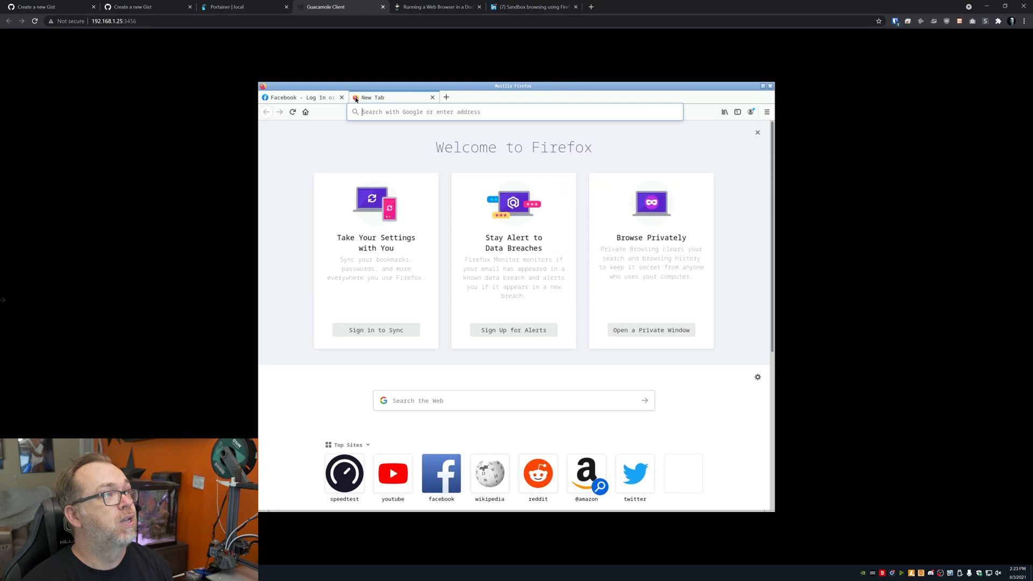
{"action": "left_click", "coordinate": [514, 111]}
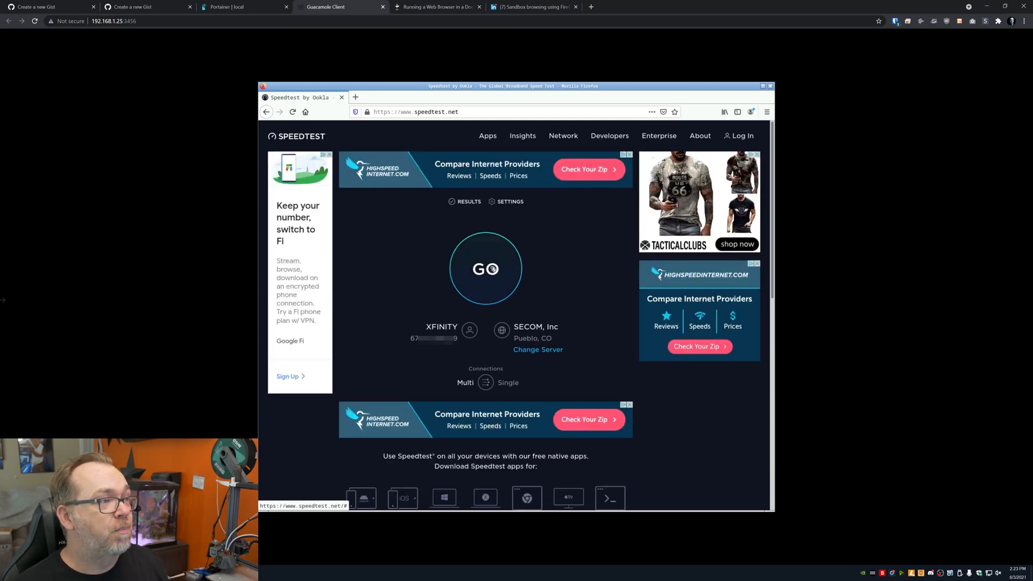
{"action": "mouse_move", "coordinate": [543, 316]}
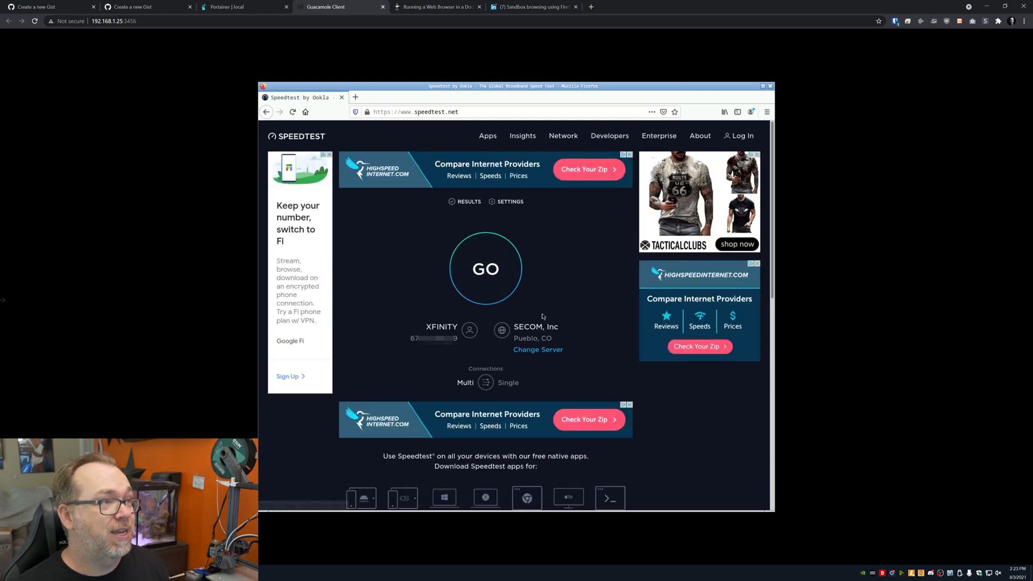
{"action": "mouse_move", "coordinate": [486, 269]}
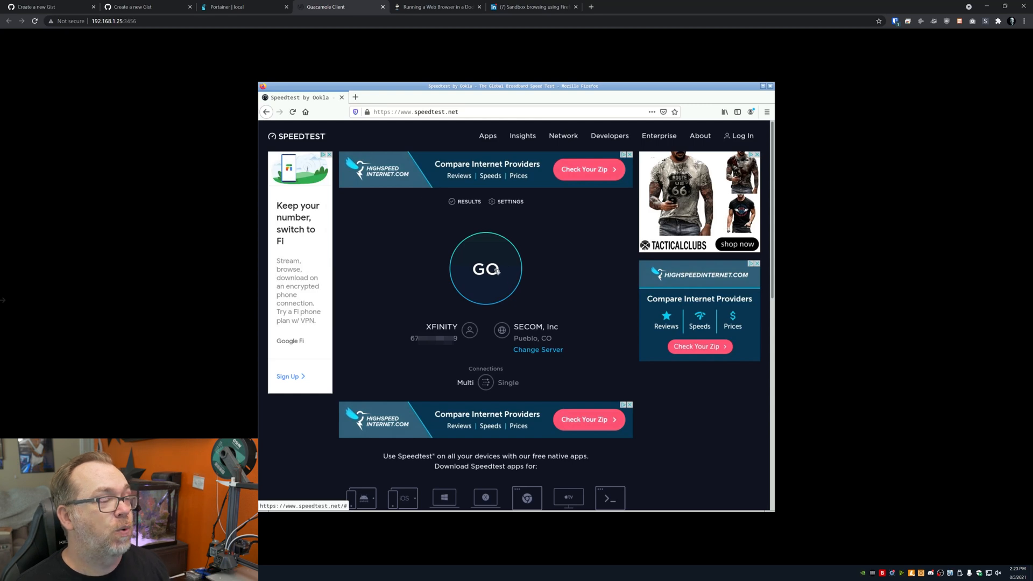
{"action": "left_click", "coordinate": [485, 268]}
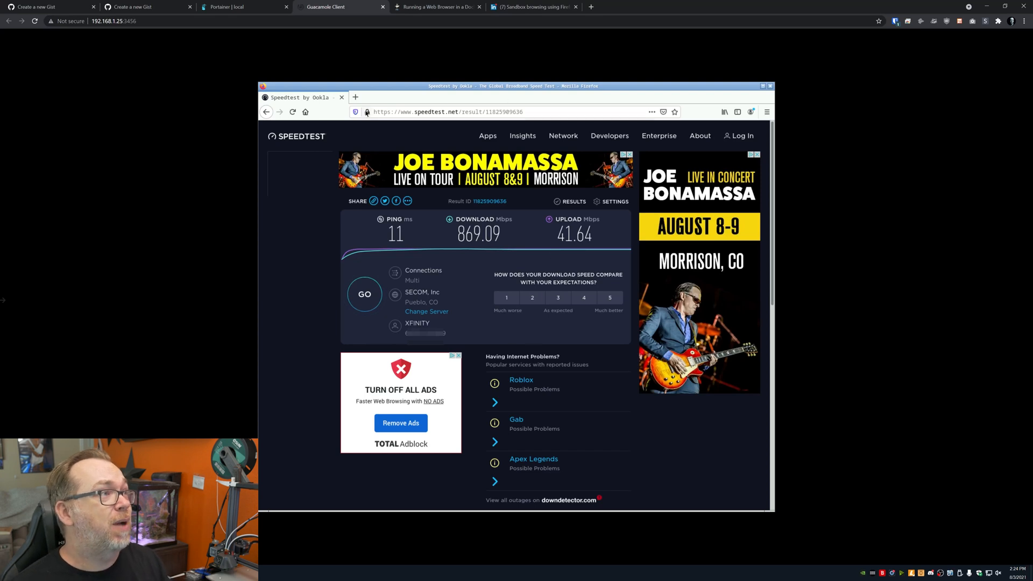
{"action": "mouse_move", "coordinate": [354, 98]}
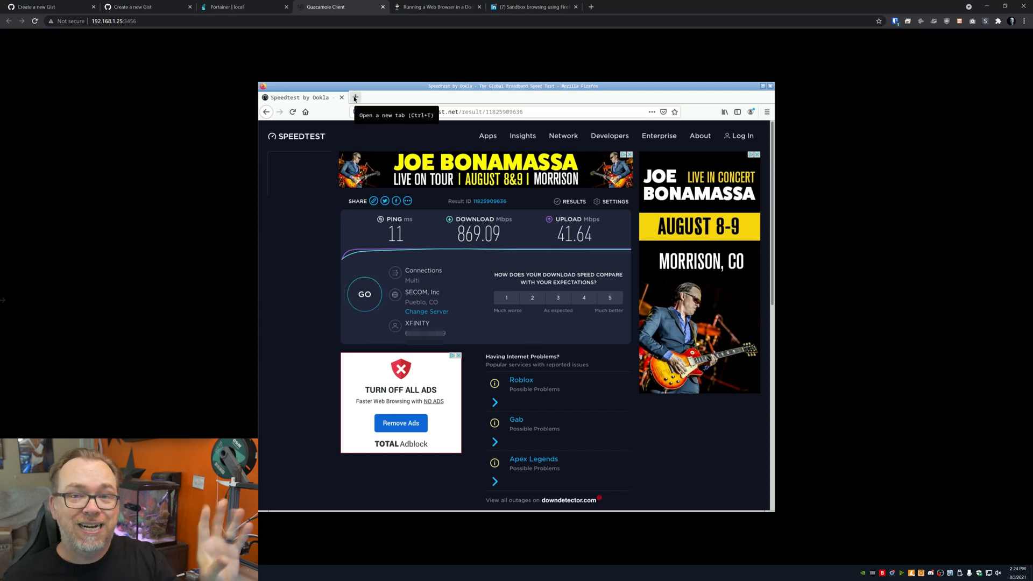
{"action": "mouse_move", "coordinate": [368, 94]}
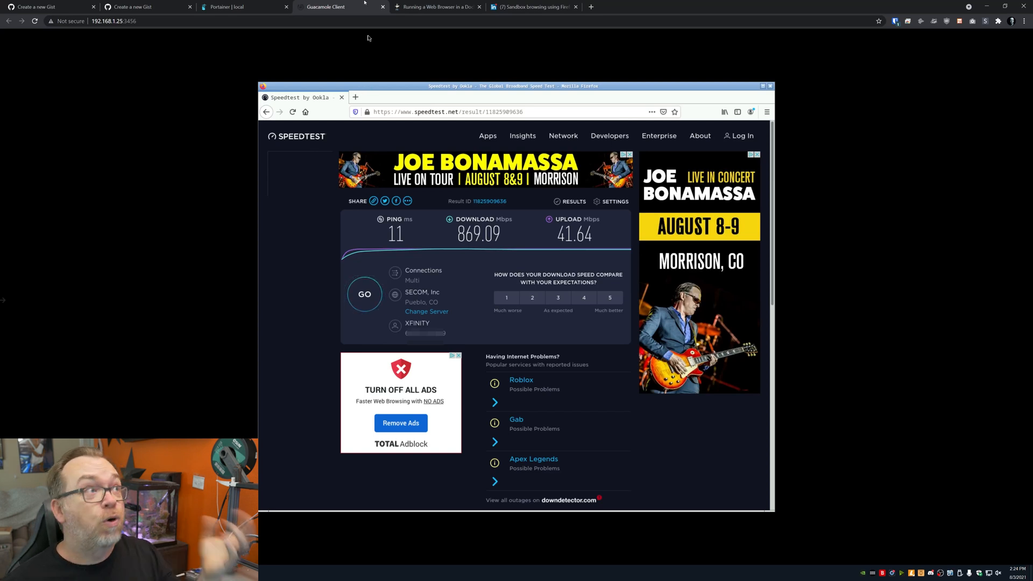
{"action": "mouse_move", "coordinate": [437, 6]}
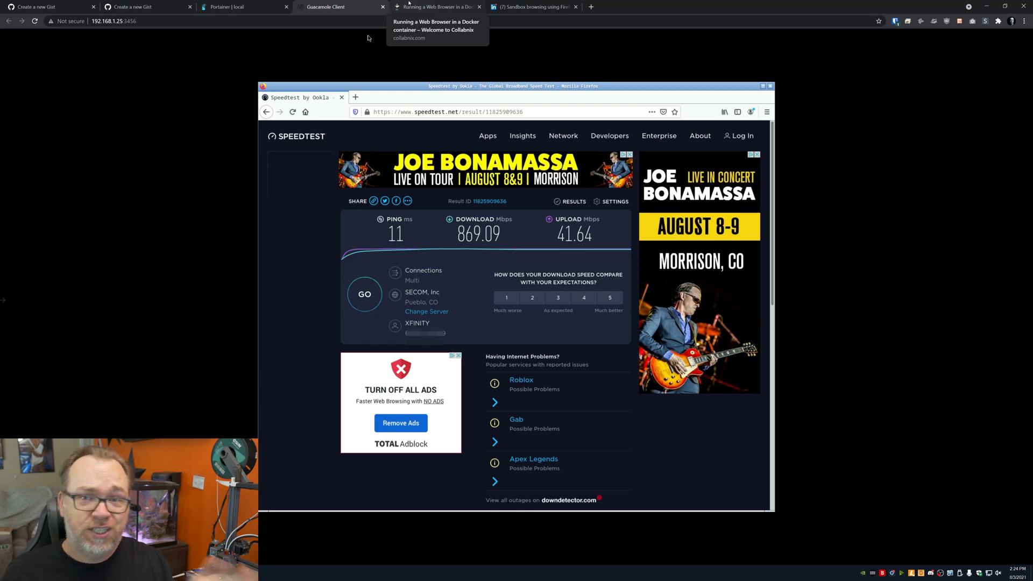
{"action": "mouse_move", "coordinate": [339, 6]}
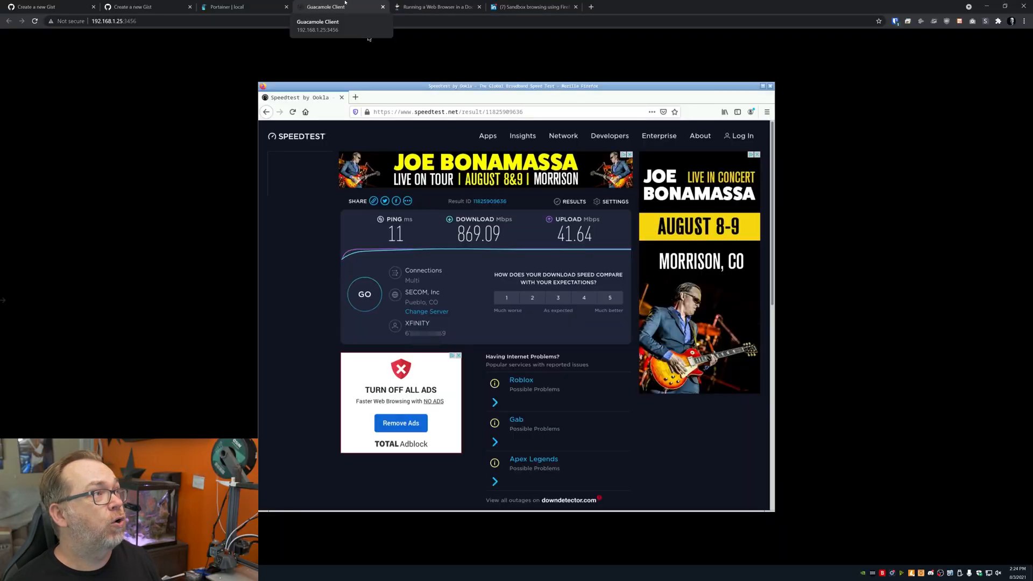
{"action": "left_click", "coordinate": [227, 6]}
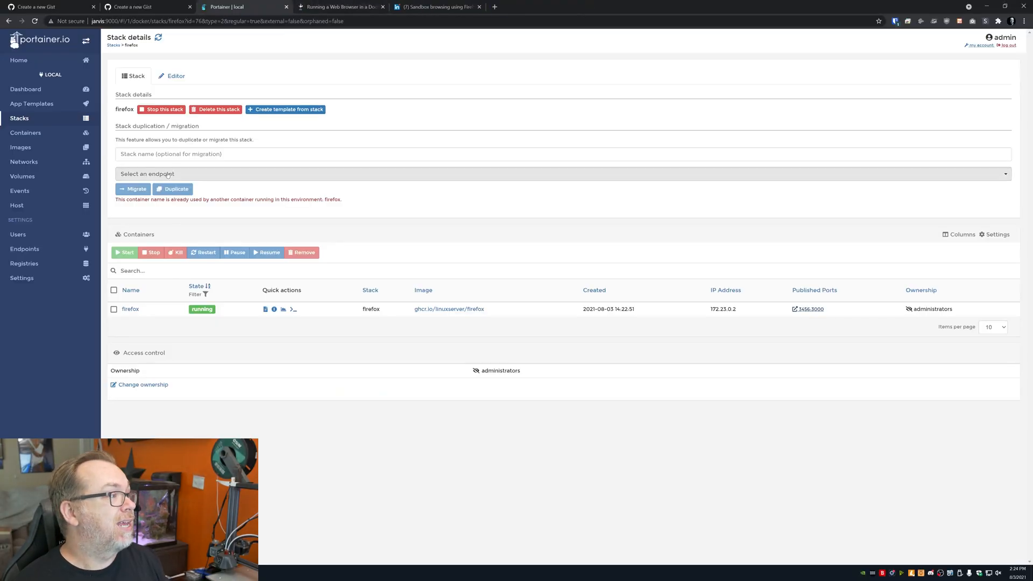
Remove the running firefox container from its stack.
{"action": "left_click", "coordinate": [114, 309]}
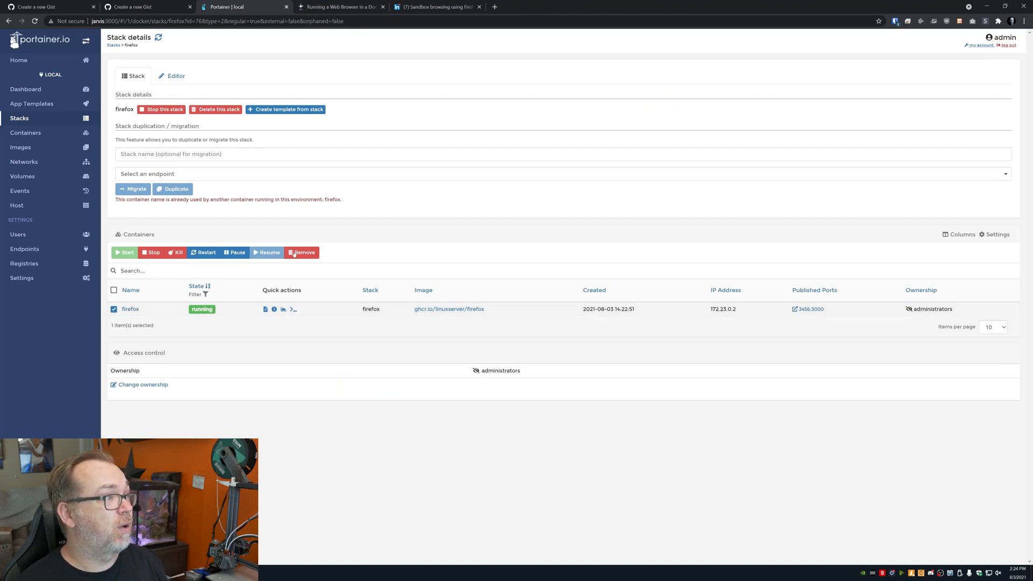
{"action": "left_click", "coordinate": [302, 251]}
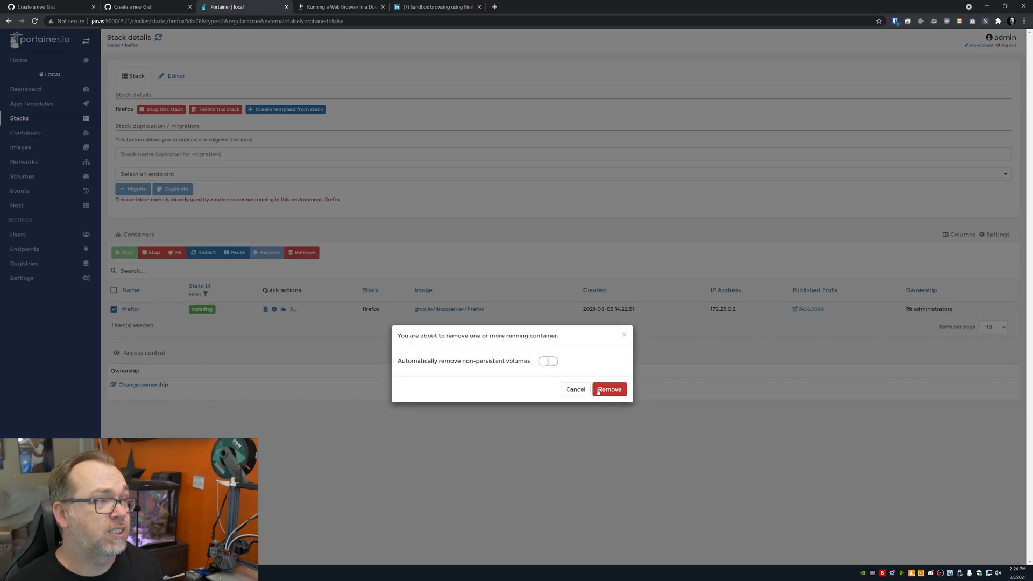
{"action": "mouse_move", "coordinate": [547, 362]}
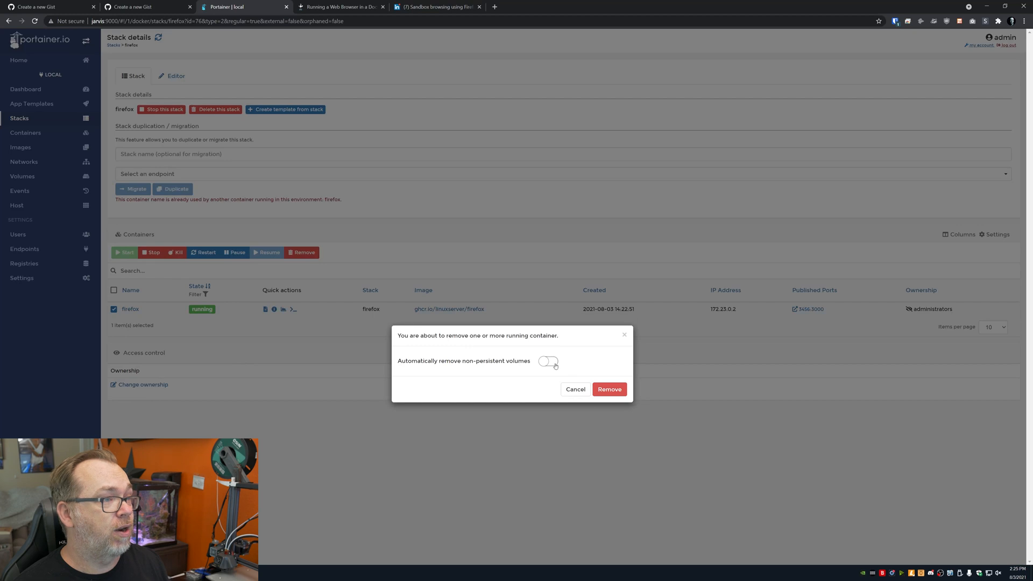
{"action": "left_click", "coordinate": [575, 390]}
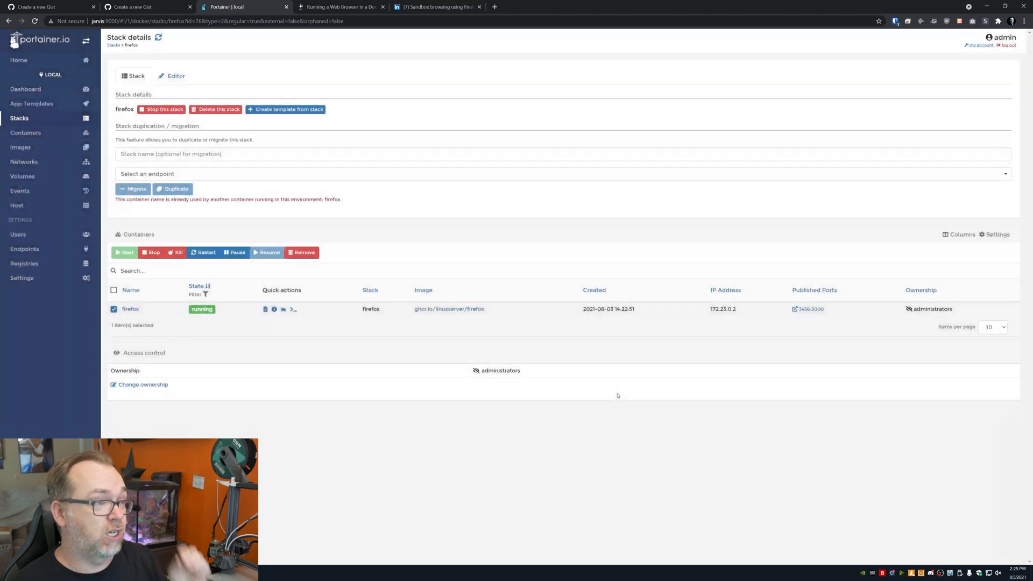
{"action": "left_click", "coordinate": [302, 252]}
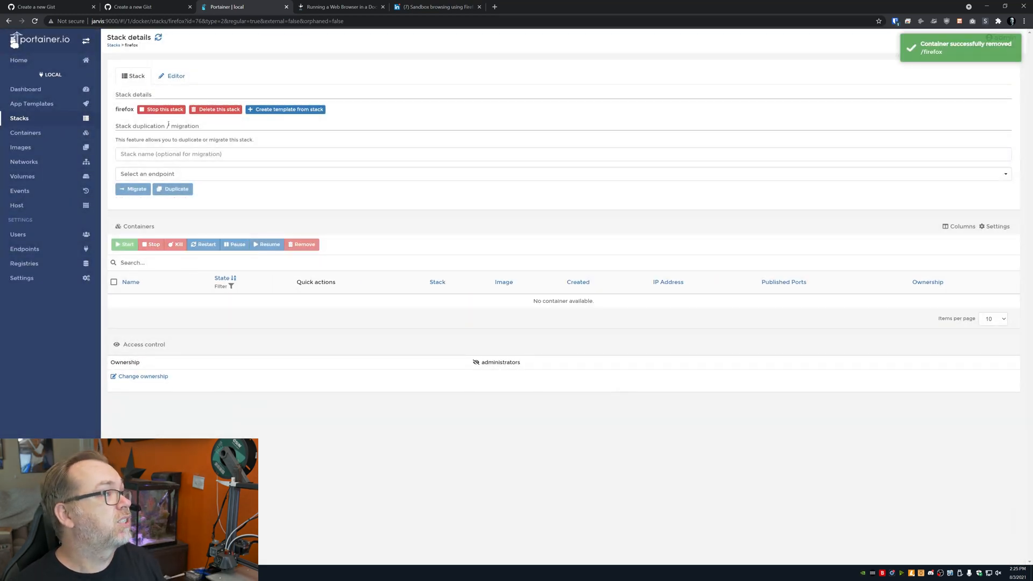
Review the stack's compose file in the Editor and return to the stacks list.
{"action": "left_click", "coordinate": [171, 75]}
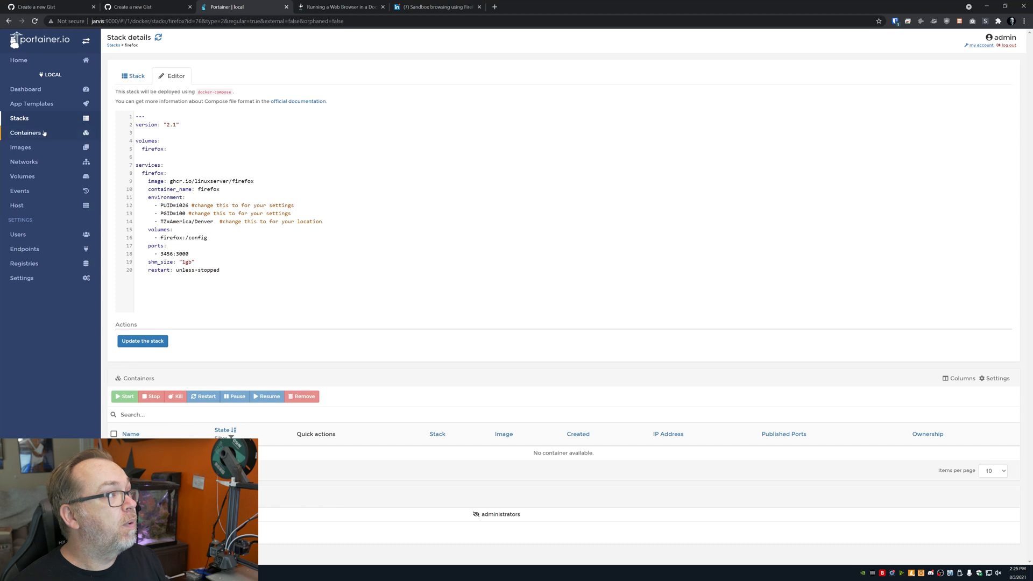
{"action": "left_click", "coordinate": [19, 119]}
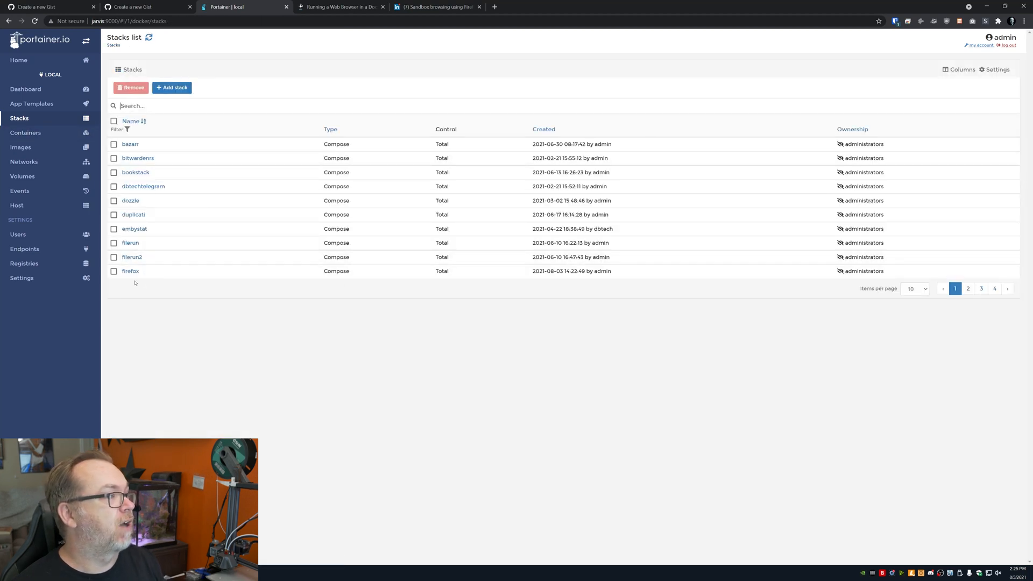
Start a new stack and review the gist compose using network_mode through the gluetun container.
{"action": "left_click", "coordinate": [172, 87]}
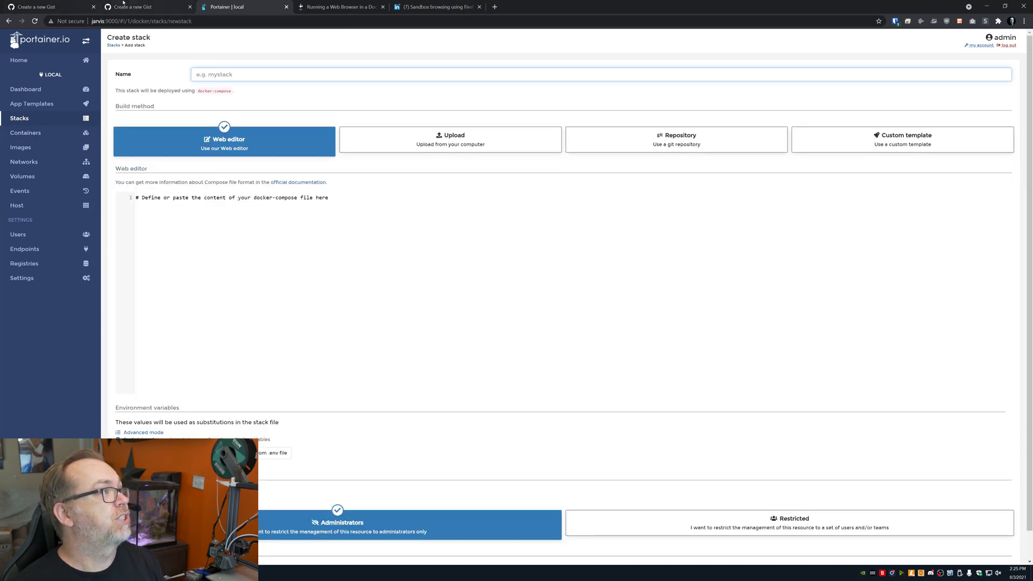
{"action": "left_click", "coordinate": [142, 6]}
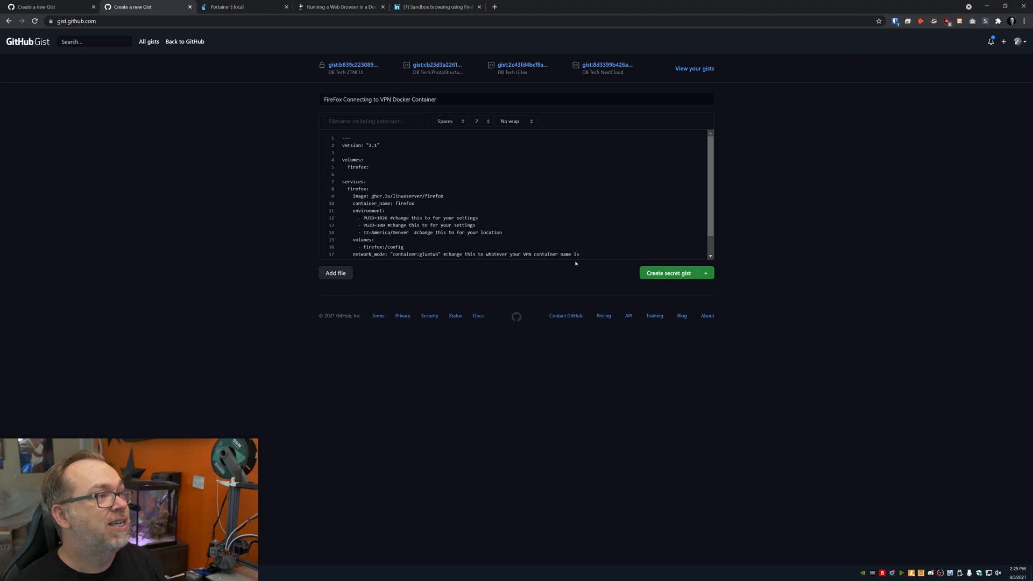
{"action": "left_click", "coordinate": [236, 6]}
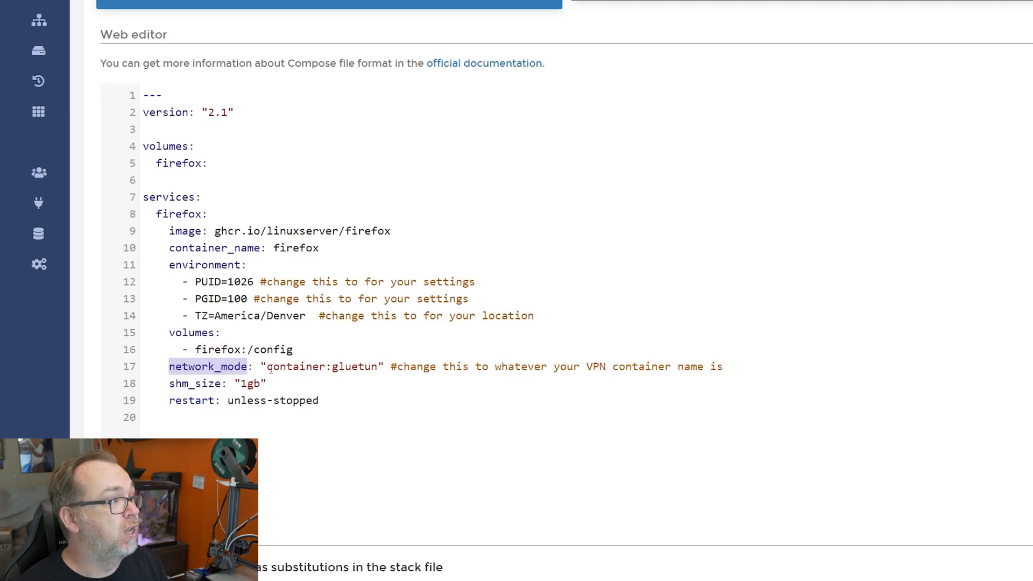
{"action": "double_click", "coordinate": [295, 366]}
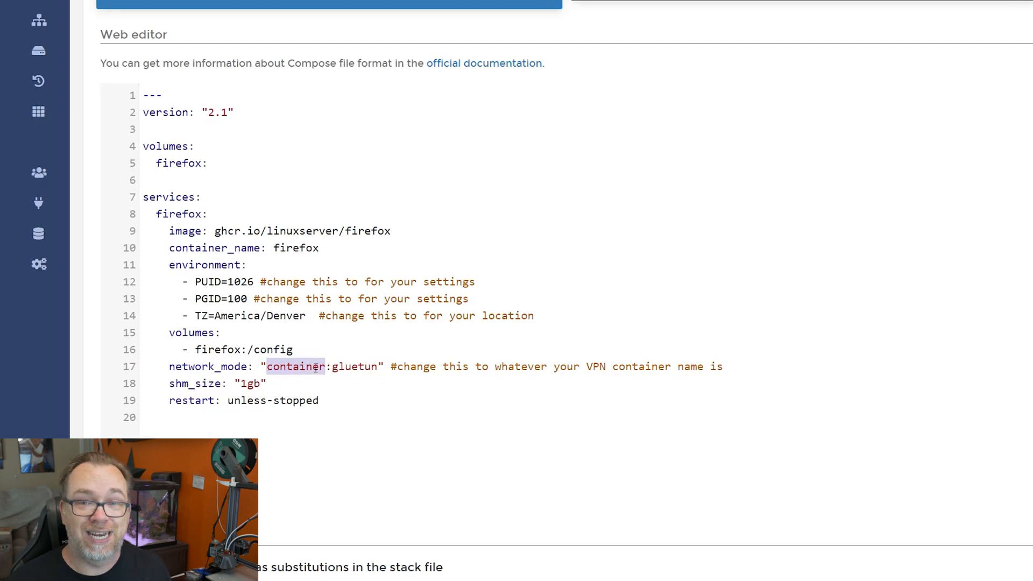
{"action": "double_click", "coordinate": [356, 366]}
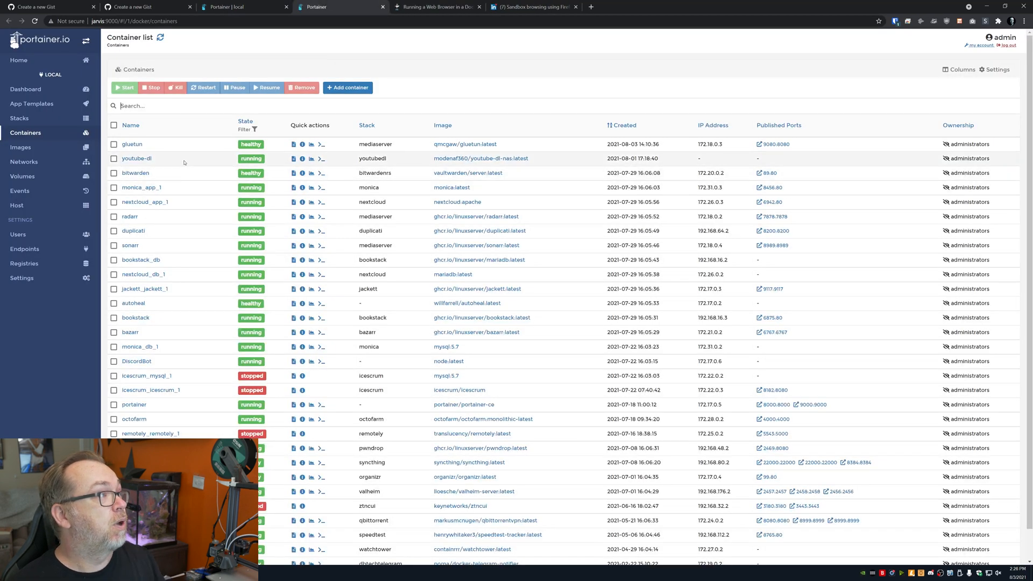
{"action": "mouse_move", "coordinate": [131, 144]}
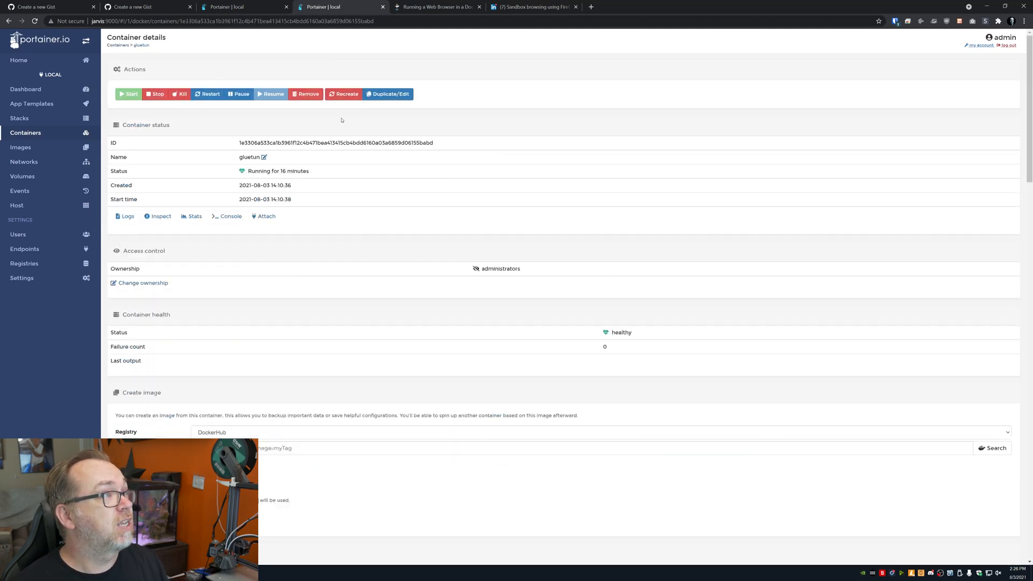
Duplicate/Edit gluetun with an added published port mapping host 3456 to container 3000.
{"action": "left_click", "coordinate": [387, 94]}
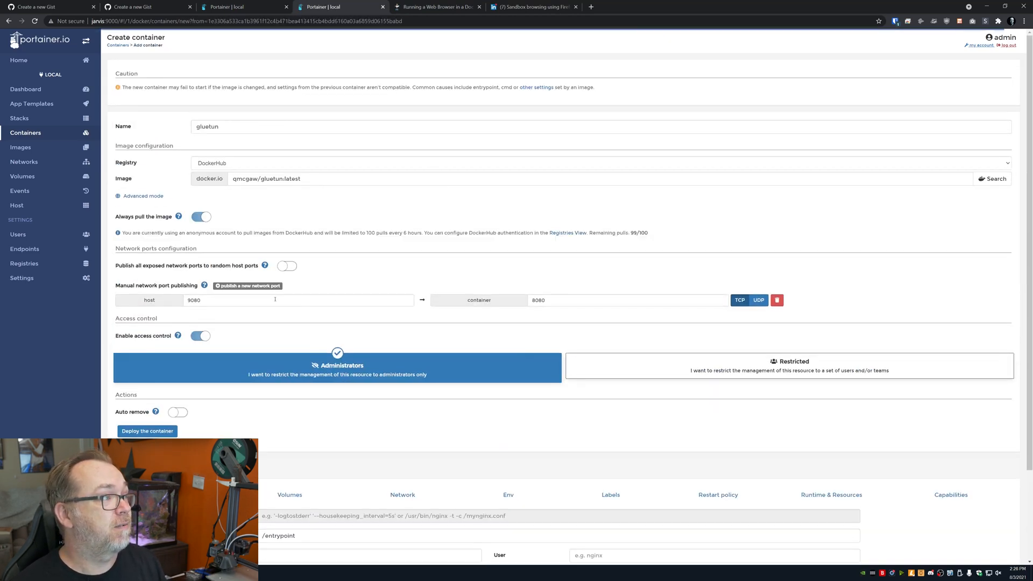
{"action": "mouse_move", "coordinate": [577, 286]}
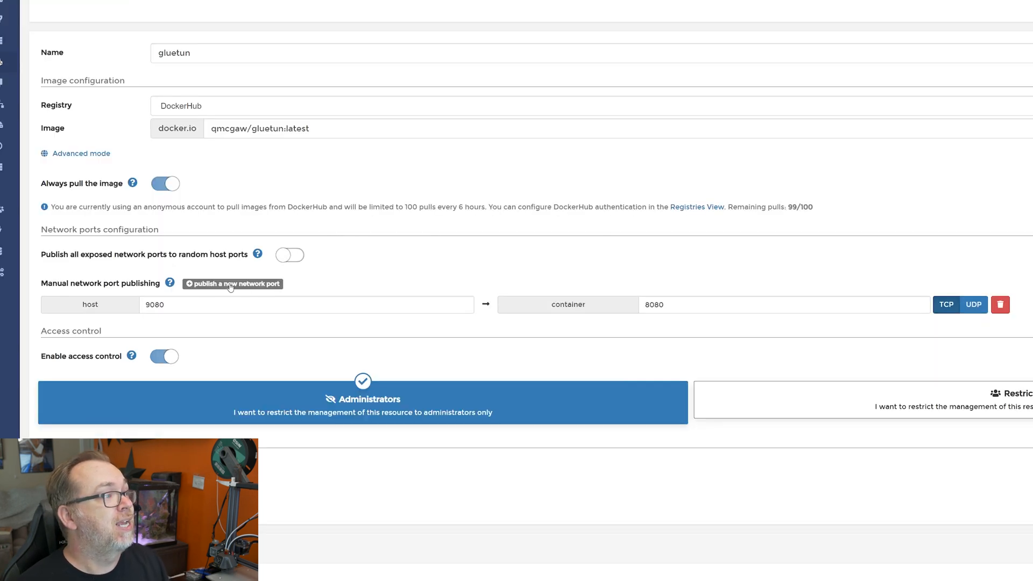
{"action": "left_click", "coordinate": [232, 283]}
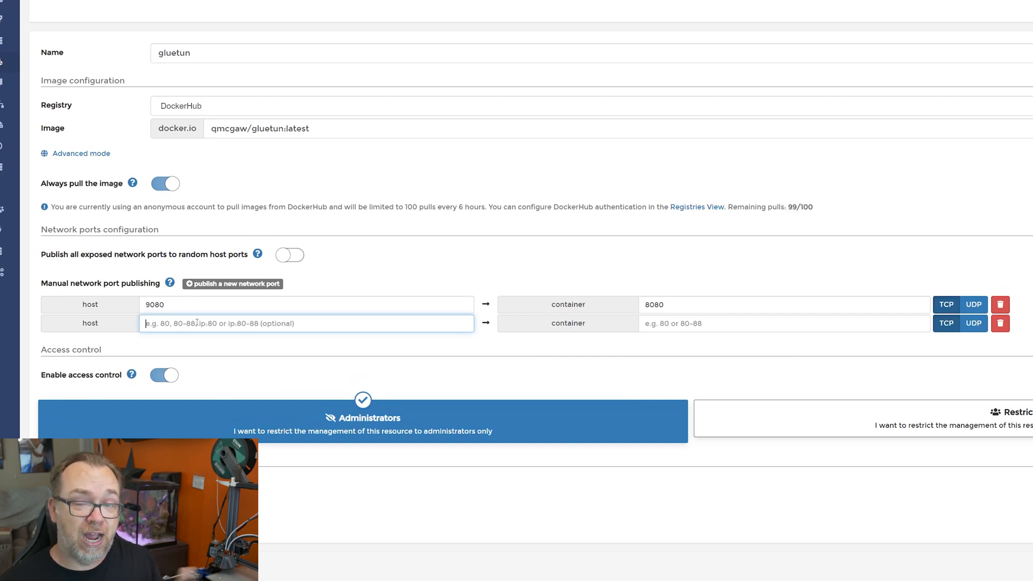
{"action": "type", "text": "3456"}
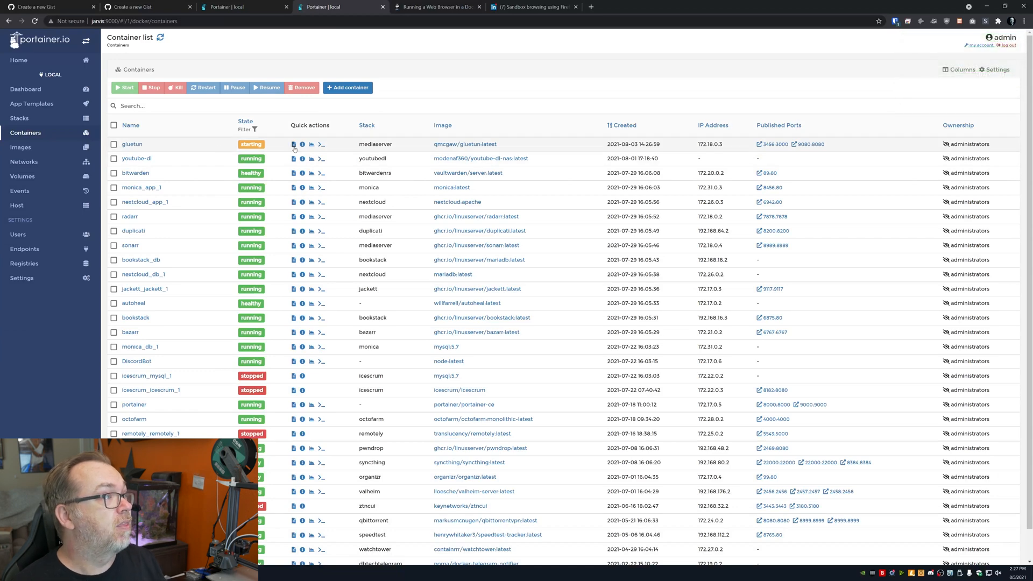
View the gluetun logs to the bottom line showing the Houston, Texas VPN public IP.
{"action": "left_click", "coordinate": [312, 144]}
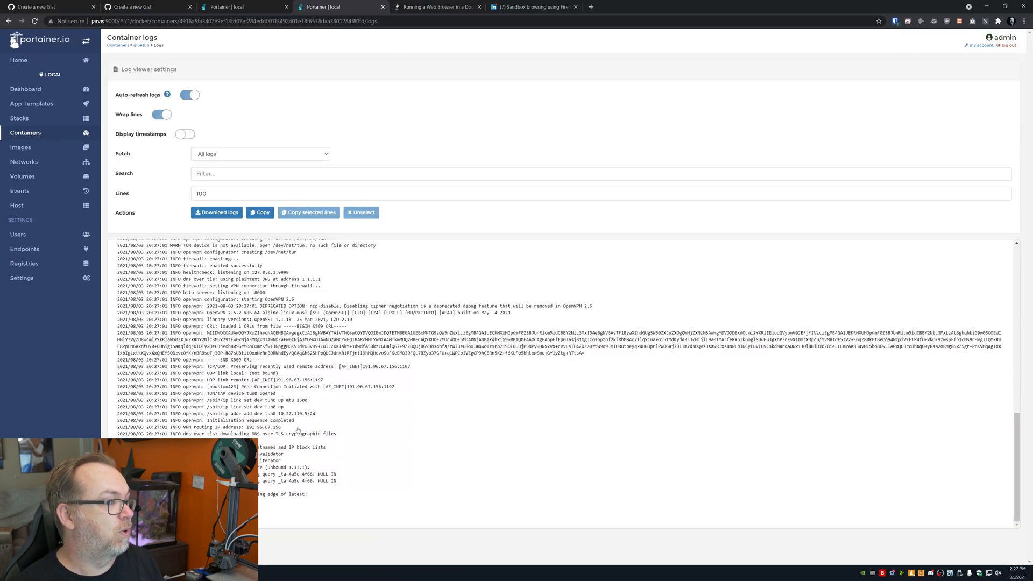
{"action": "scroll", "scroll_direction": "down", "scroll_amount": 3}
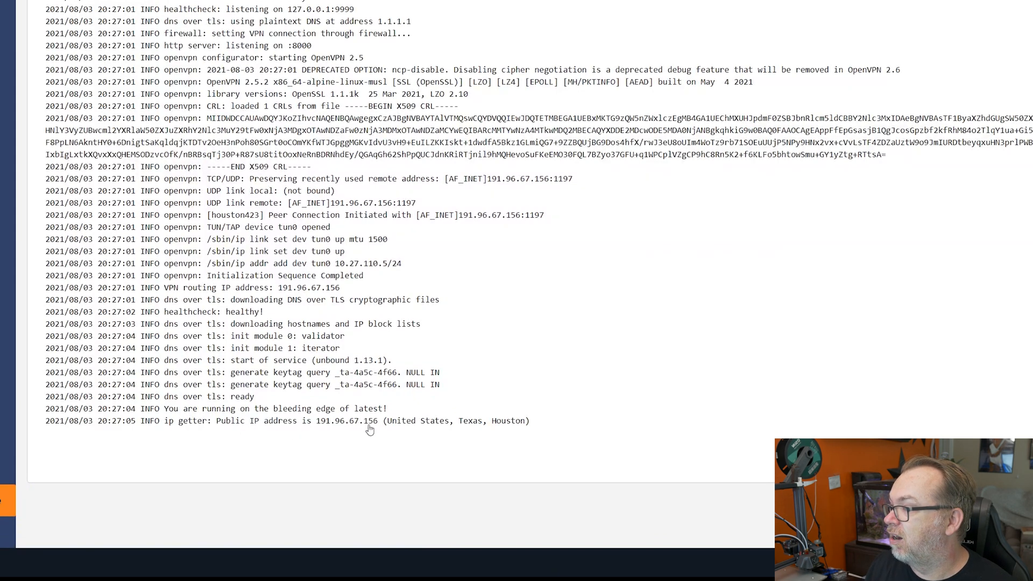
{"action": "mouse_move", "coordinate": [349, 429]}
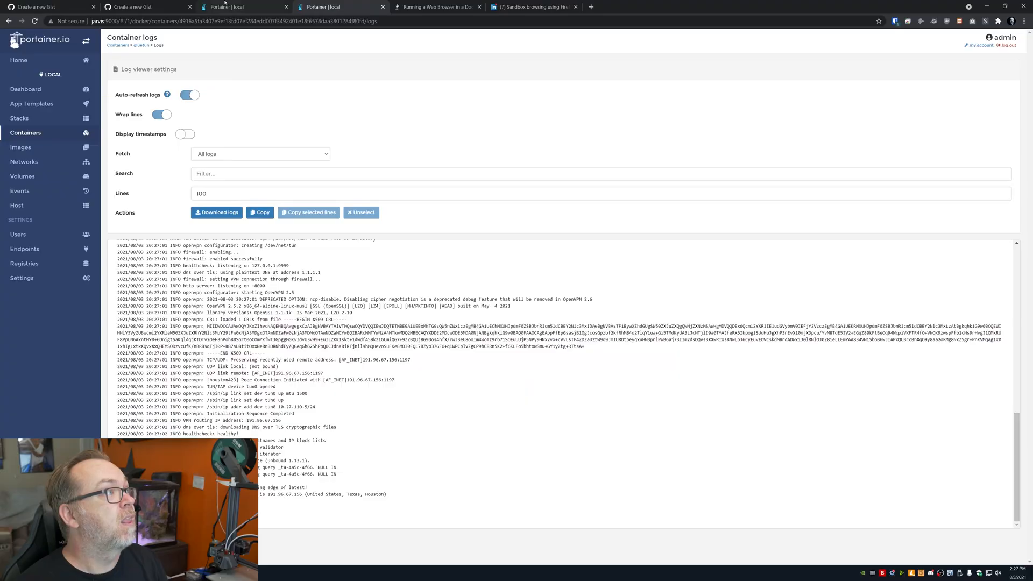
Name the new stack 'firefoxvpn' and deploy it, then adjust items per page on the Stacks list.
{"action": "left_click", "coordinate": [19, 119]}
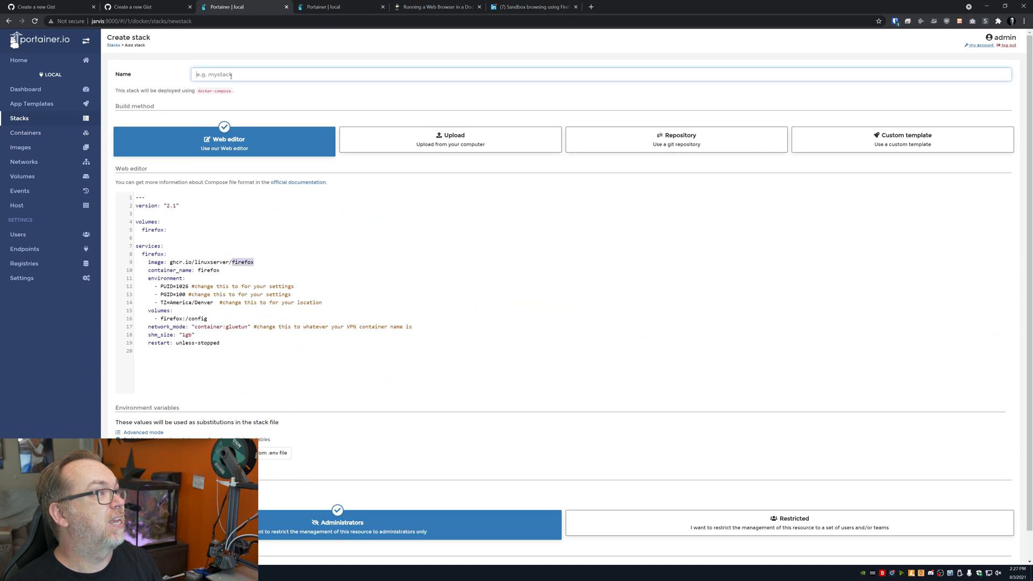
{"action": "type", "text": "firefox"}
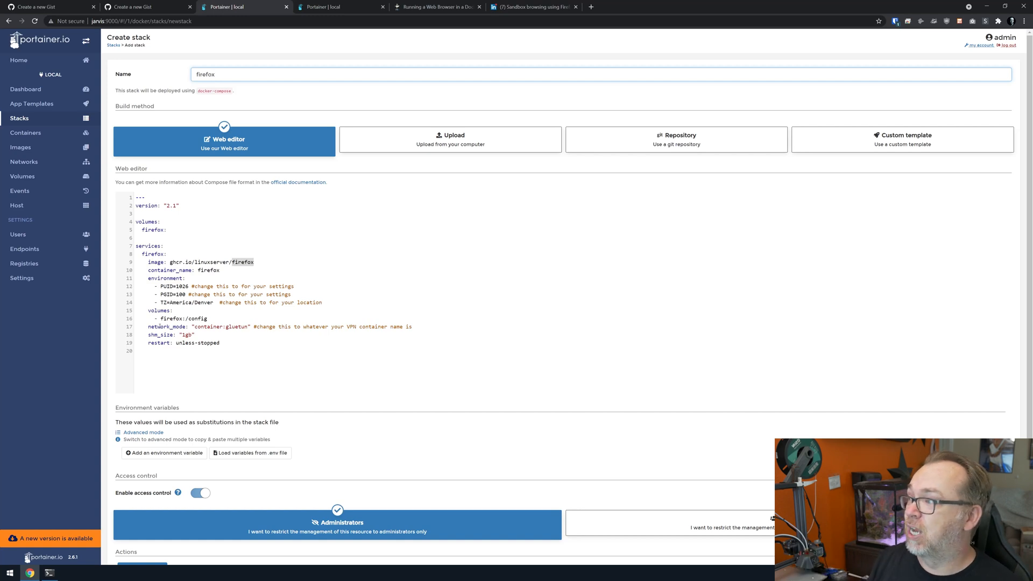
{"action": "left_click", "coordinate": [142, 538]}
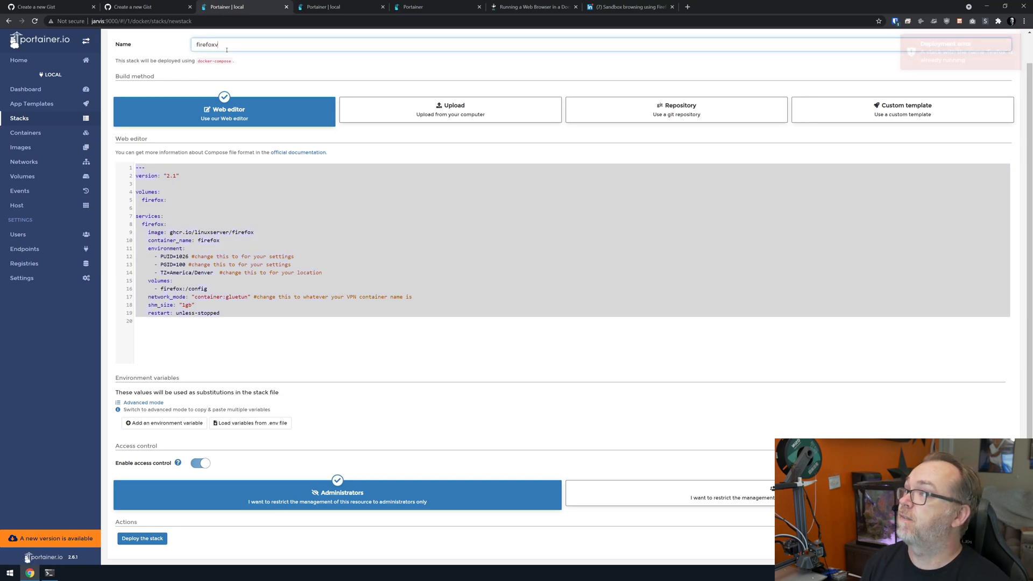
{"action": "type", "text": "pn"}
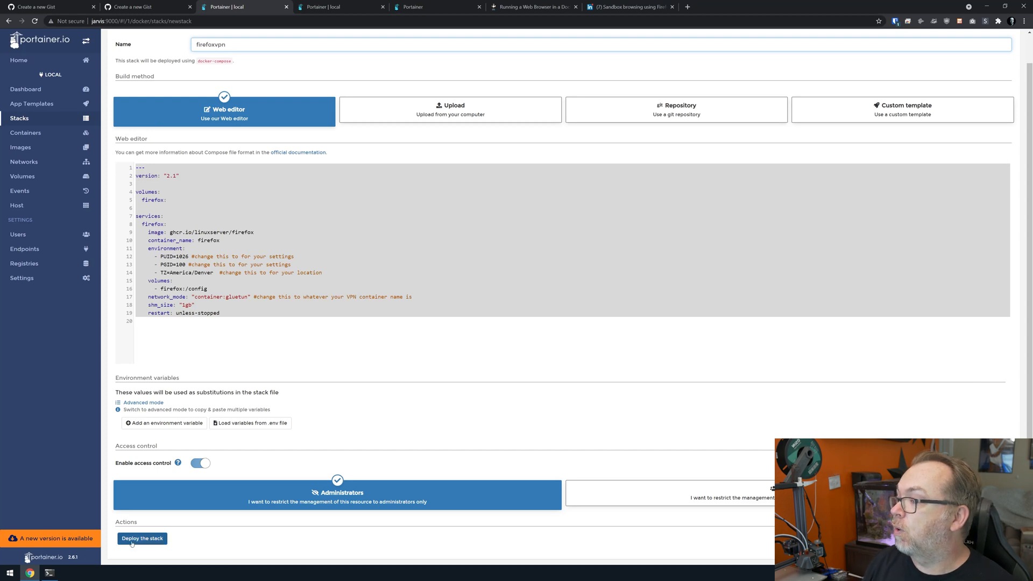
{"action": "left_click", "coordinate": [142, 538]}
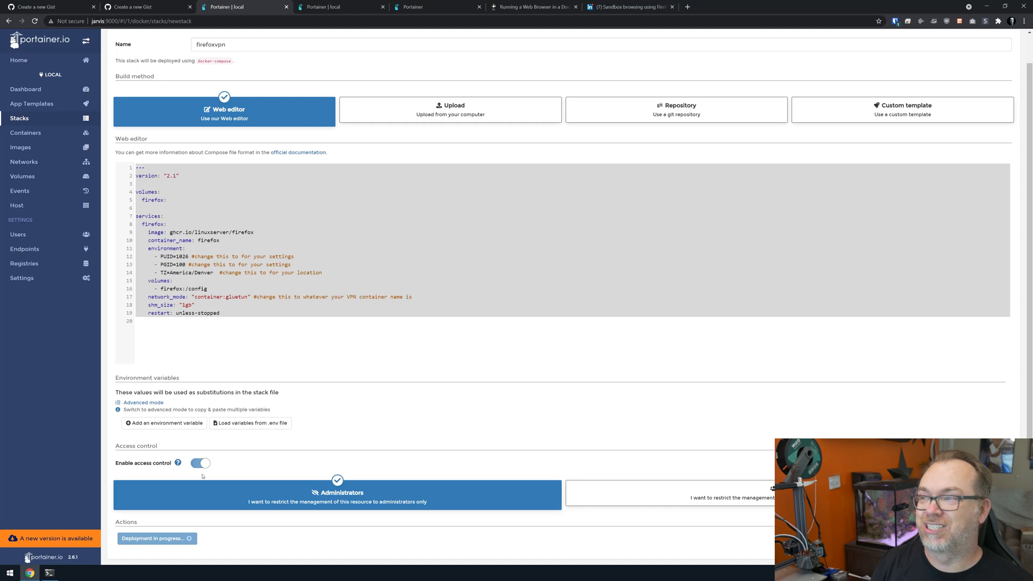
{"action": "left_click", "coordinate": [156, 538]}
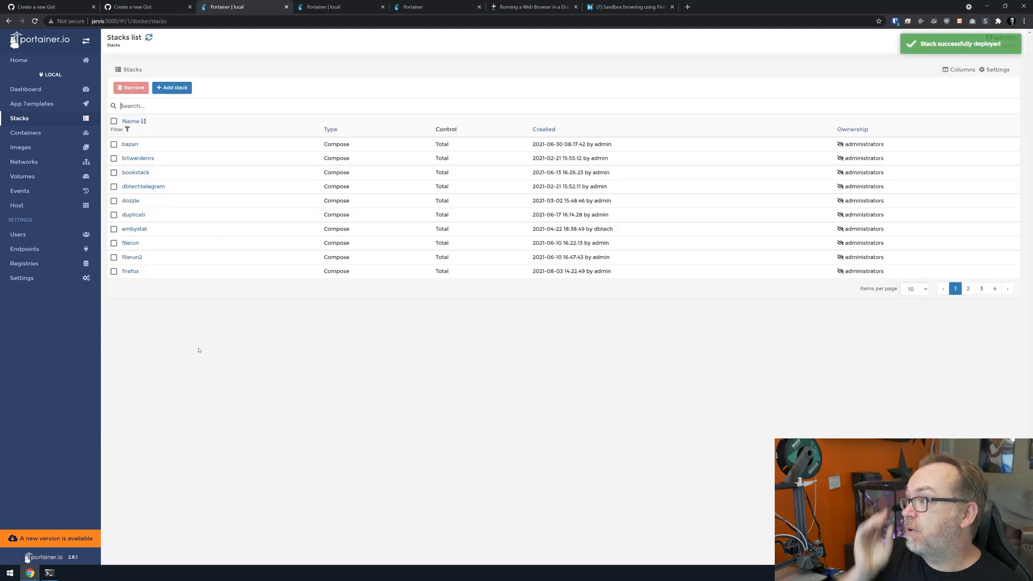
{"action": "left_click", "coordinate": [915, 288]}
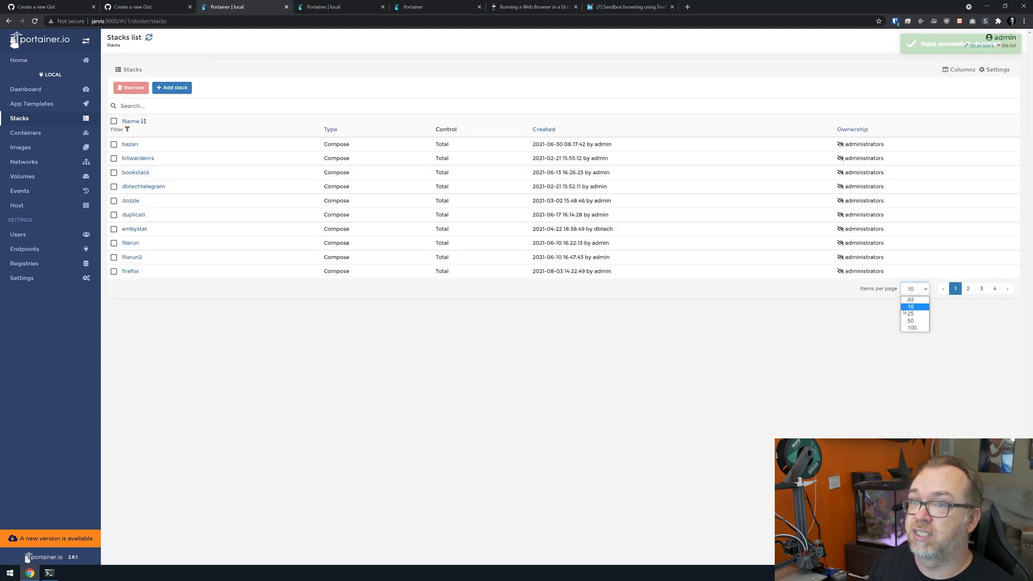
Confirm the firefoxvpn stack is up, then open gluetun's published 3456:3000 port link from Containers.
{"action": "left_click", "coordinate": [911, 313]}
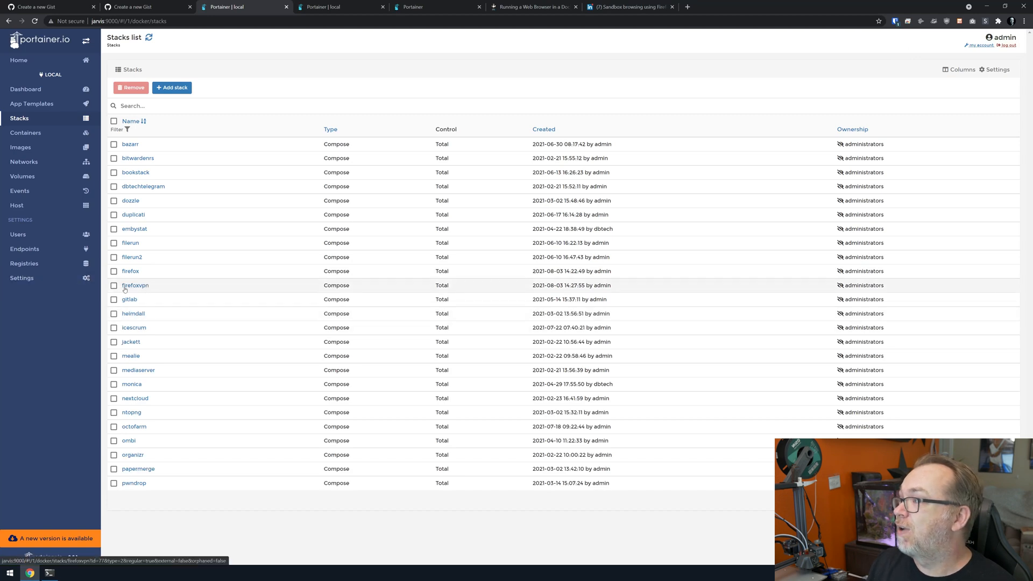
{"action": "left_click", "coordinate": [136, 285]}
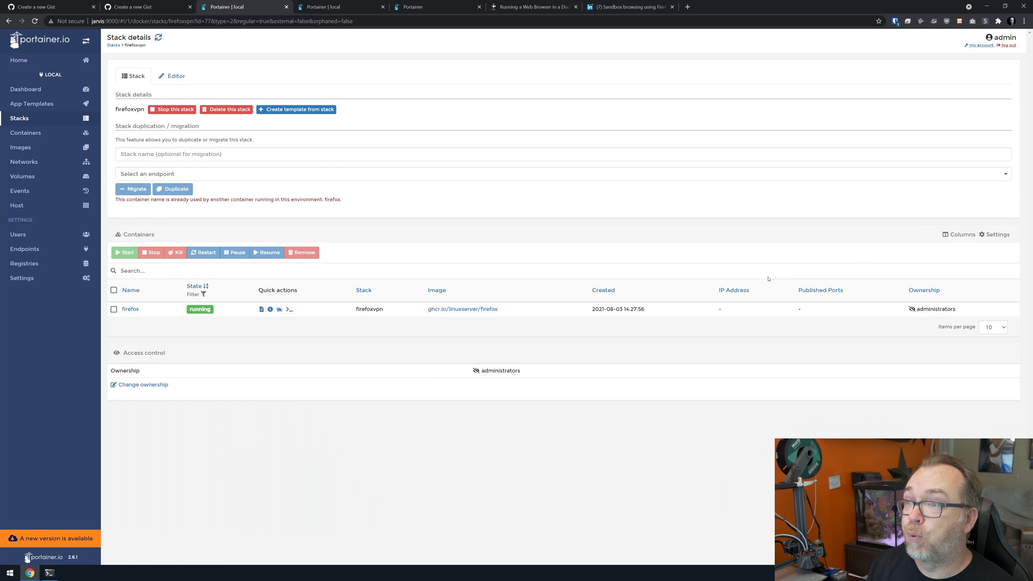
{"action": "mouse_move", "coordinate": [562, 90]}
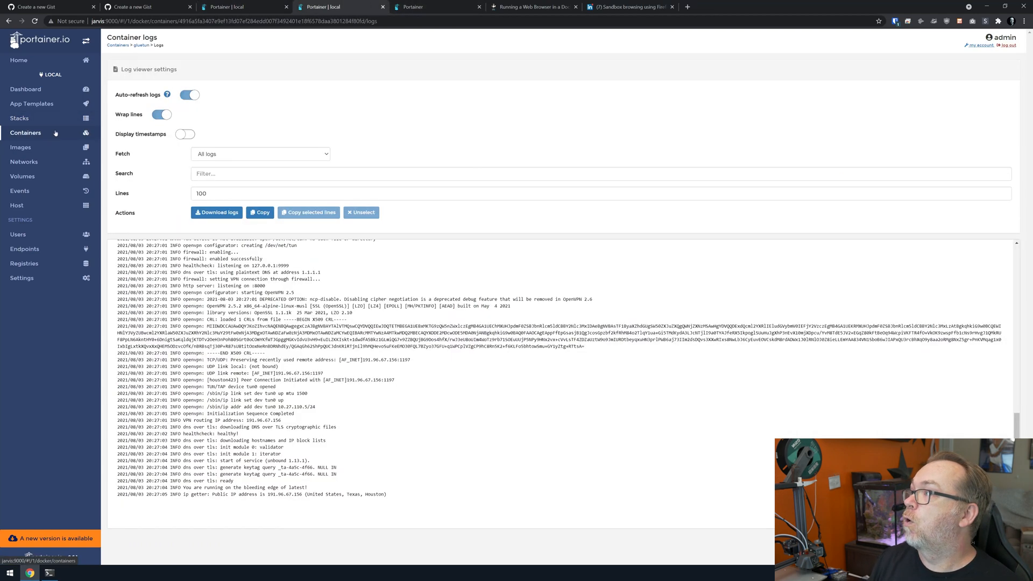
{"action": "left_click", "coordinate": [25, 132]}
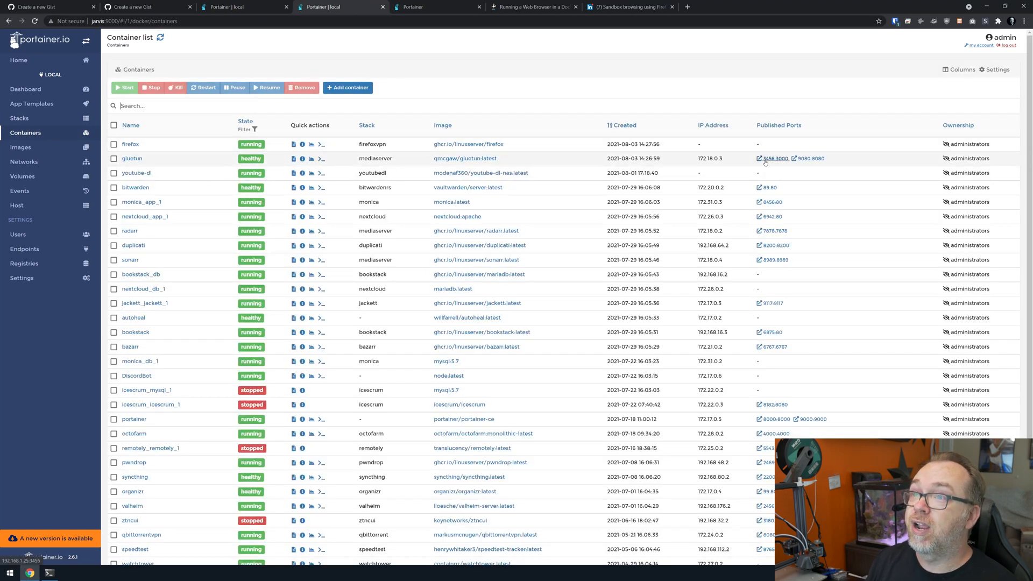
{"action": "left_click", "coordinate": [776, 158]}
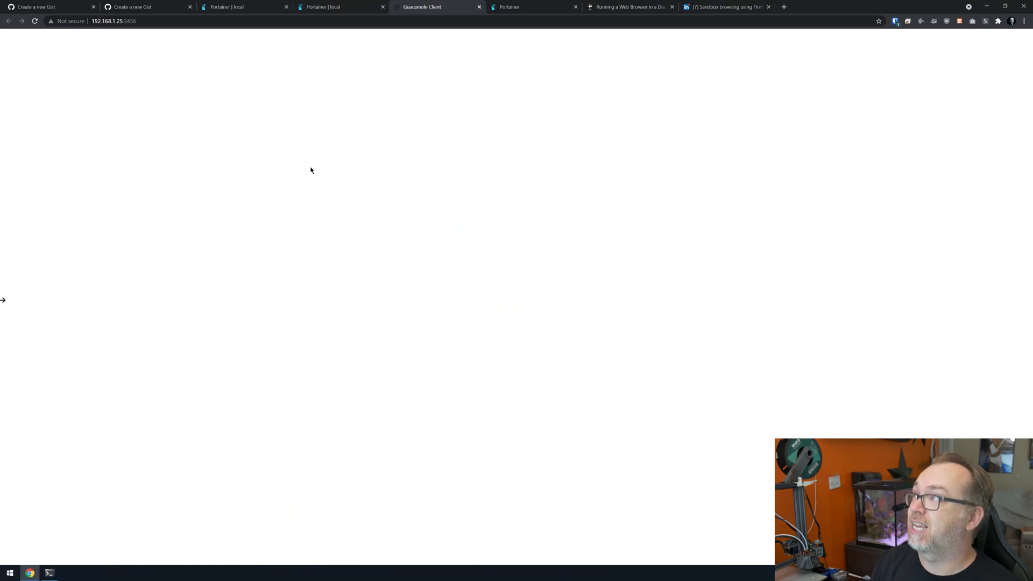
{"action": "mouse_move", "coordinate": [9, 255]}
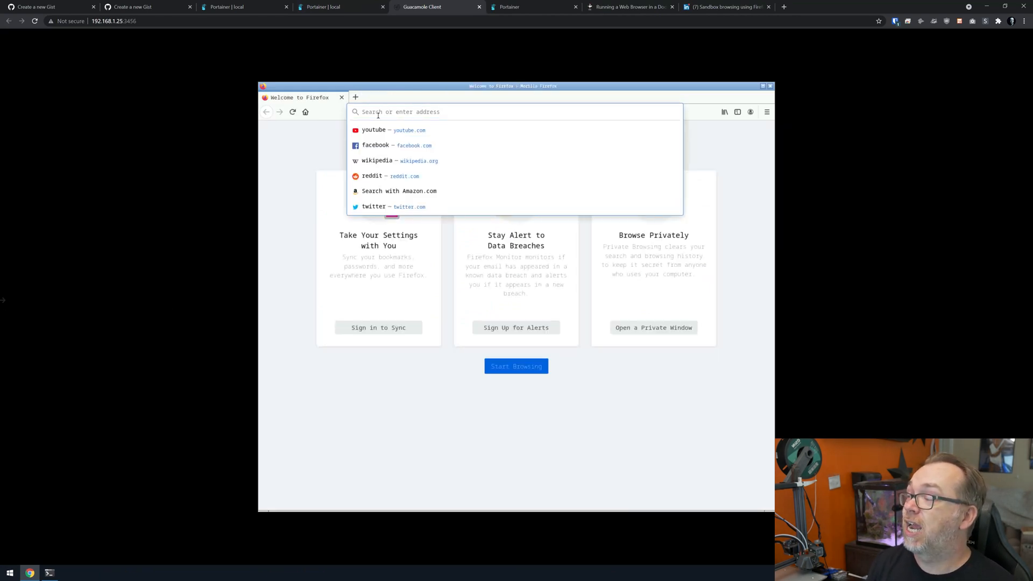
Load speedtest.net in the container Firefox showing VPN IP 191.96.67.156 and start the test with GO.
{"action": "type", "text": "sp"}
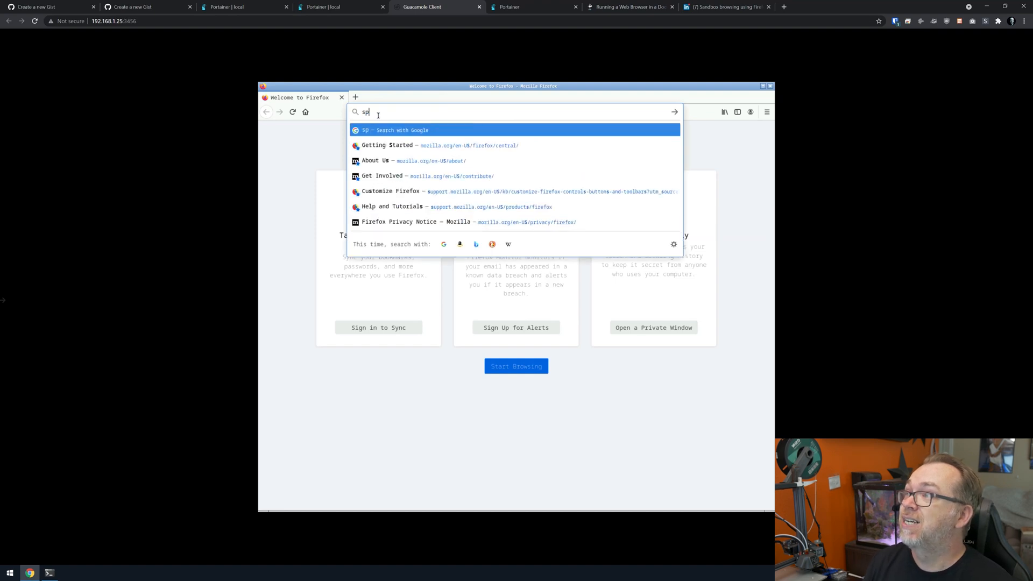
{"action": "type", "text": "eedtest.net"}
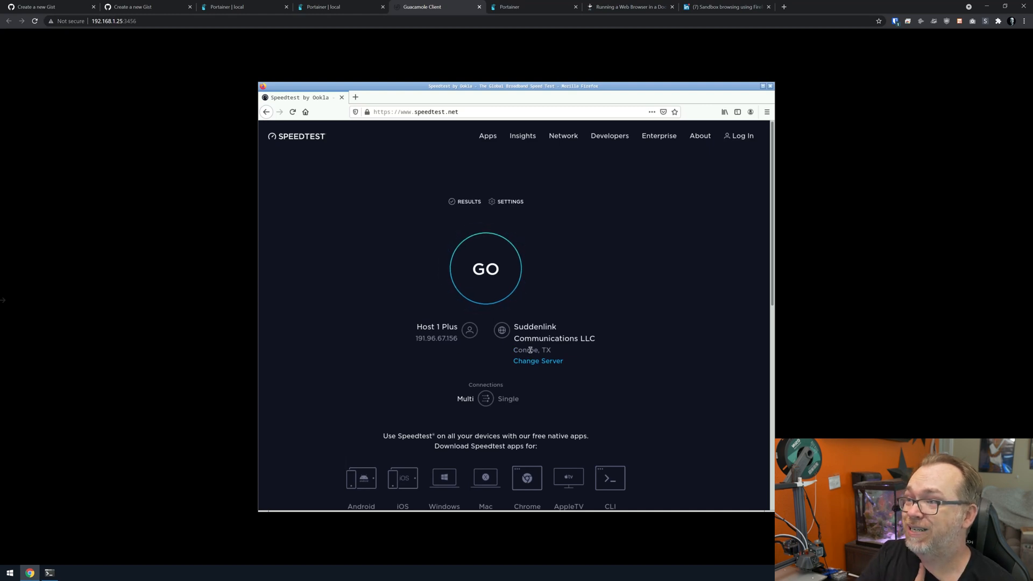
{"action": "left_click", "coordinate": [485, 268]}
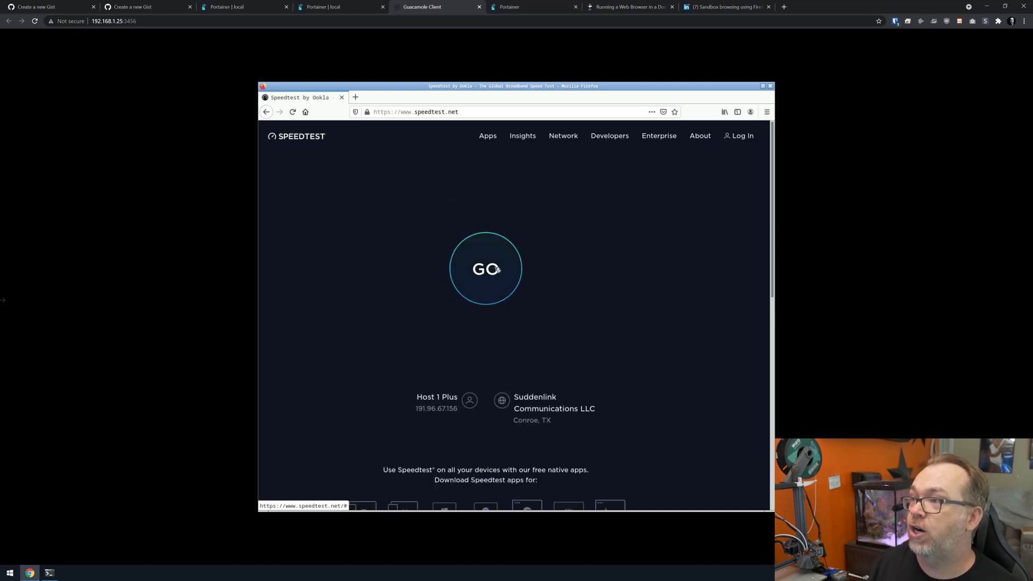
{"action": "left_click", "coordinate": [486, 268]}
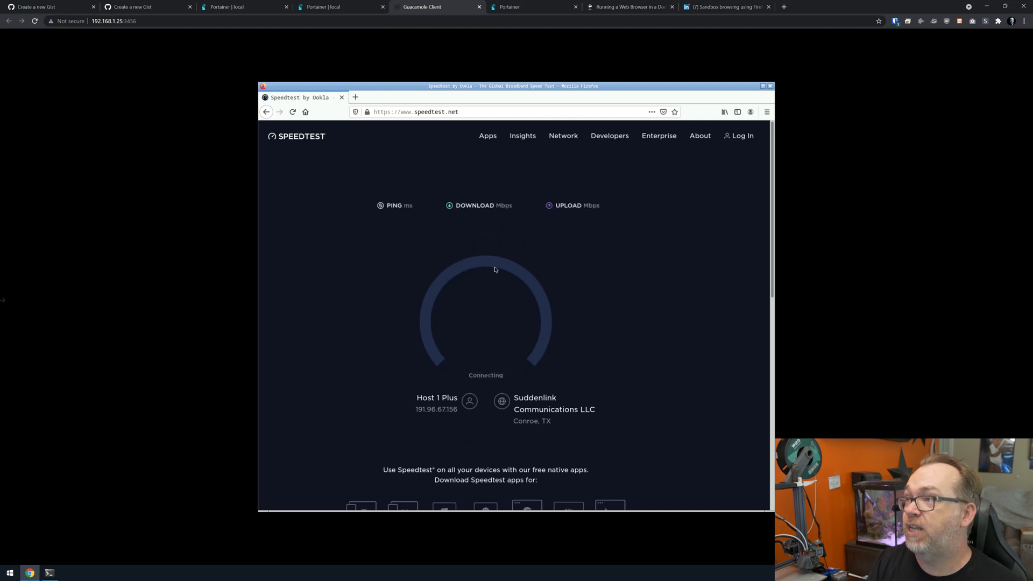